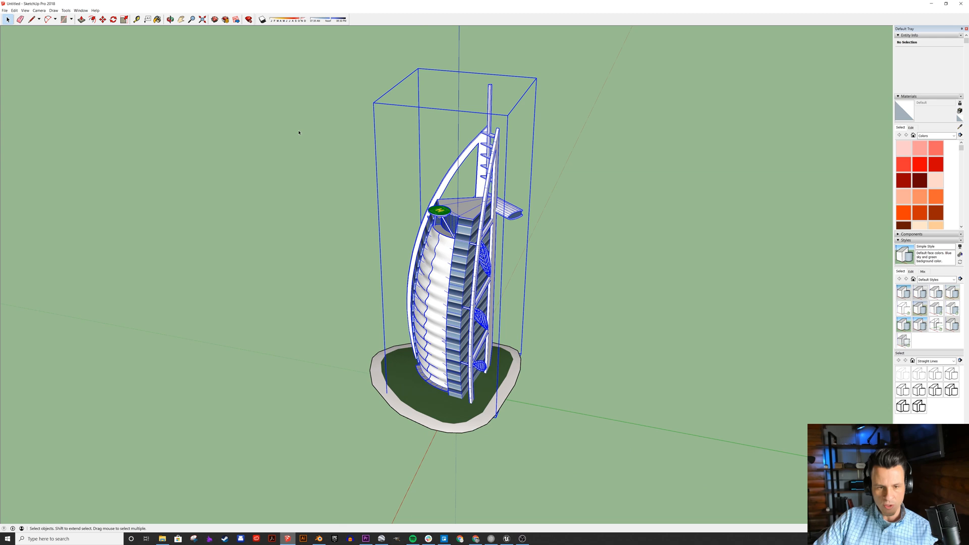
Step: Select the whole Burj Al Arab model and start a 3D Model export as OBJ
left_click(442, 371)
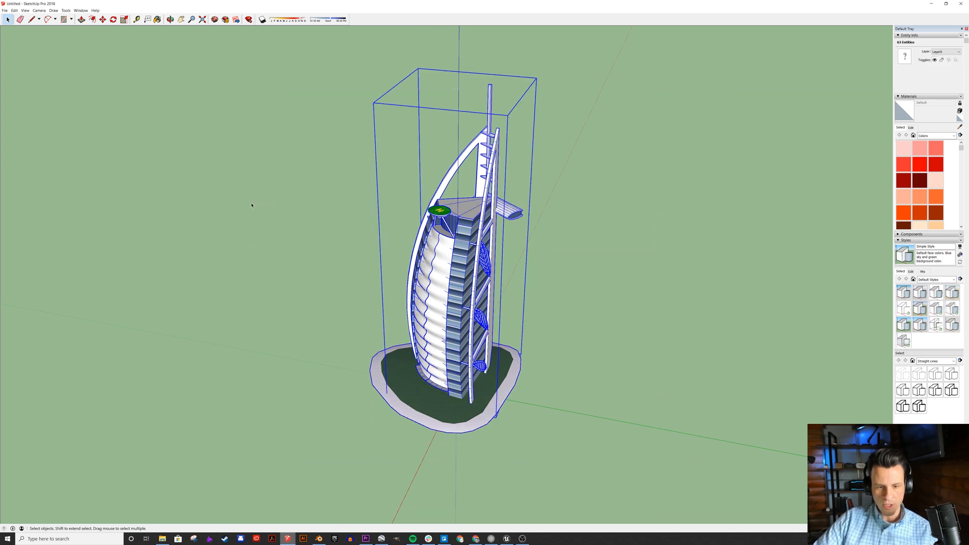
left_click(4, 11)
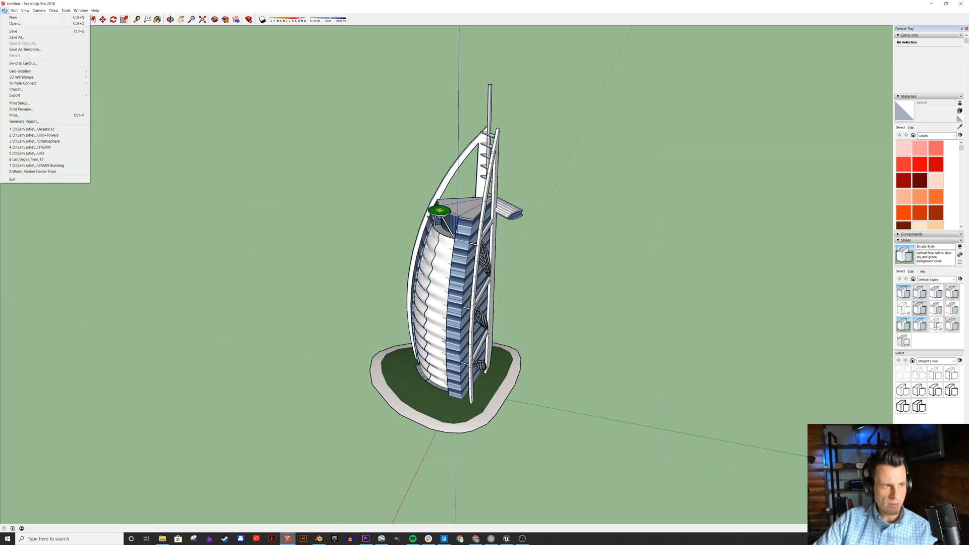
left_click(14, 95)
type("Burj1")
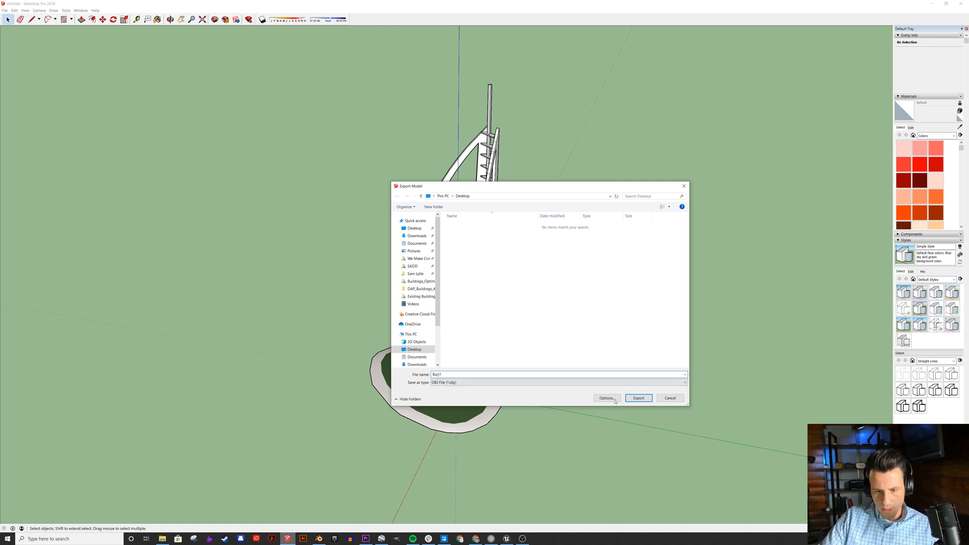
left_click(607, 397)
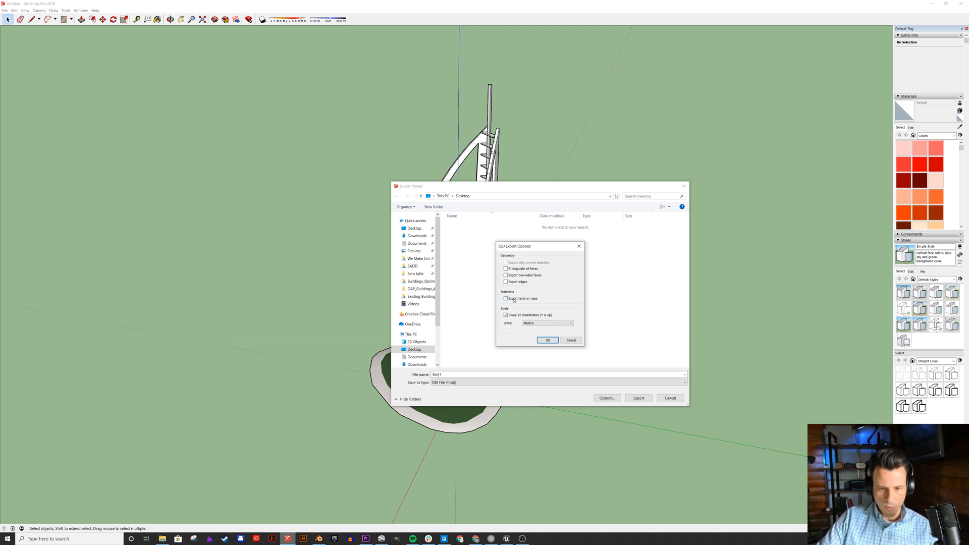
Step: Enable Export texture maps, export the OBJ to the Desktop and dismiss the results summary
left_click(506, 298)
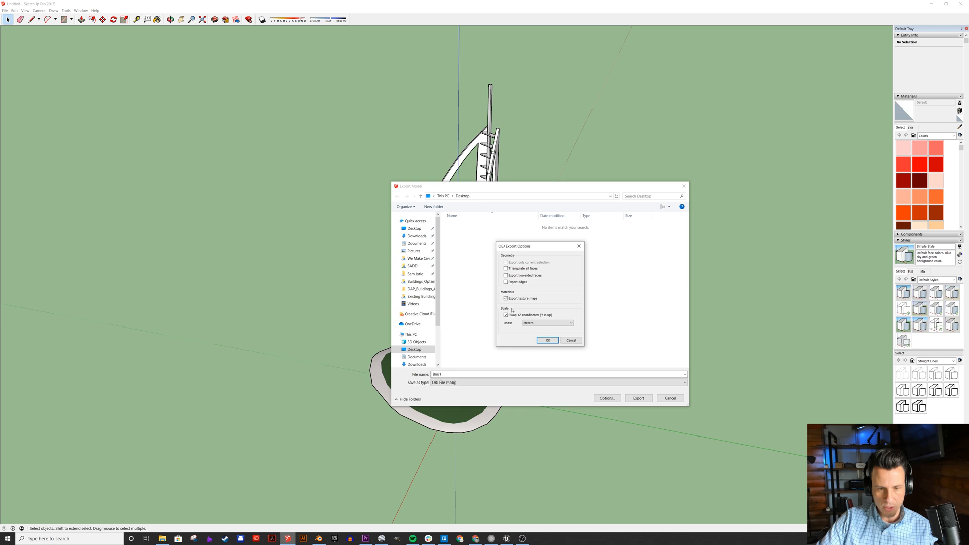
mouse_move(526, 317)
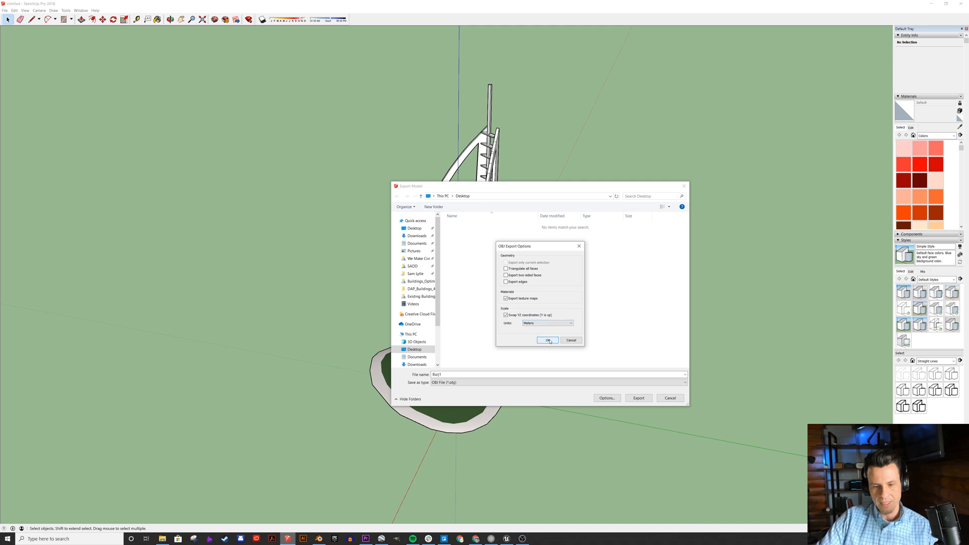
left_click(547, 340)
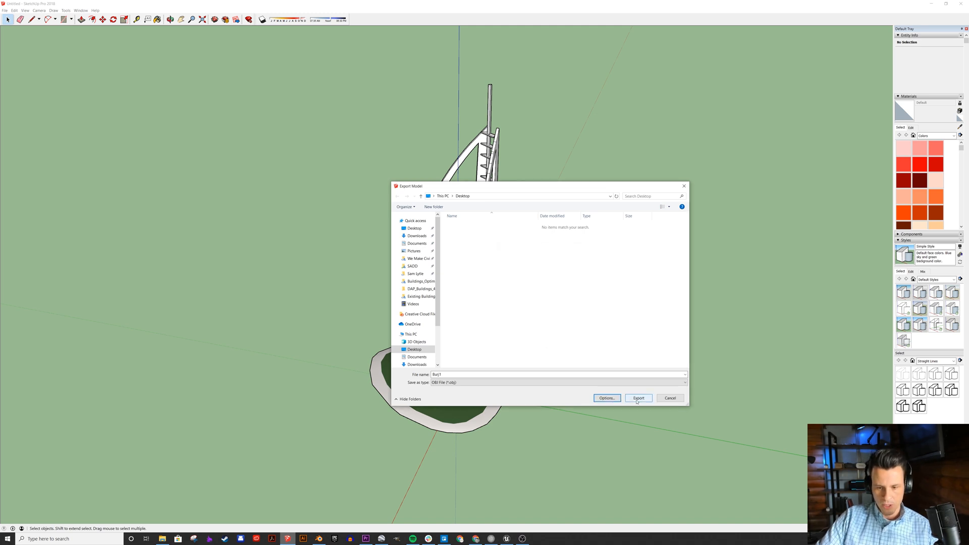
left_click(638, 397)
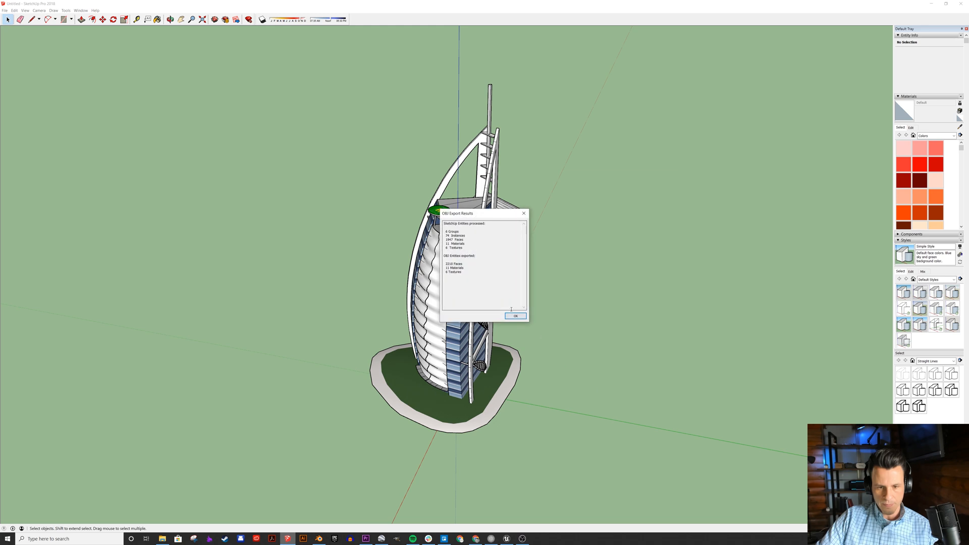
left_click(516, 316)
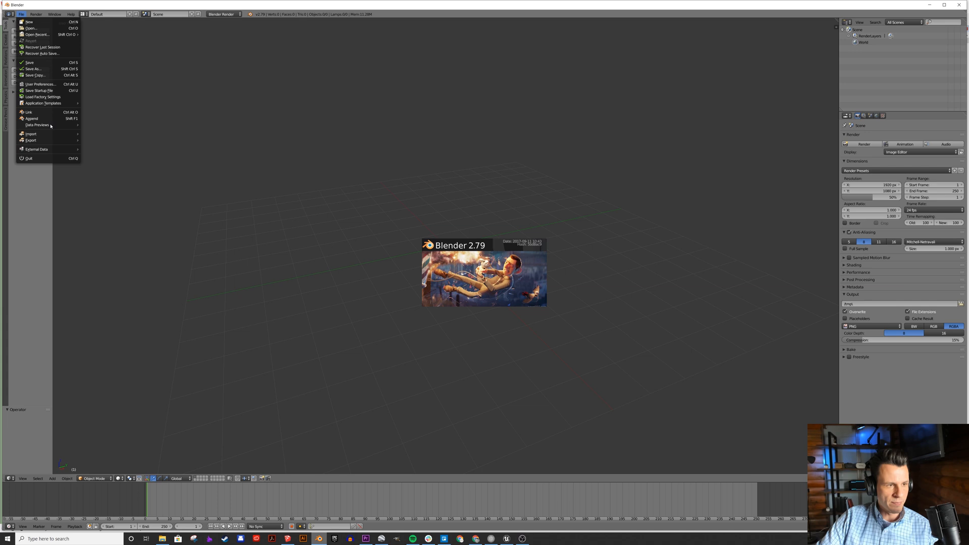
mouse_move(30, 134)
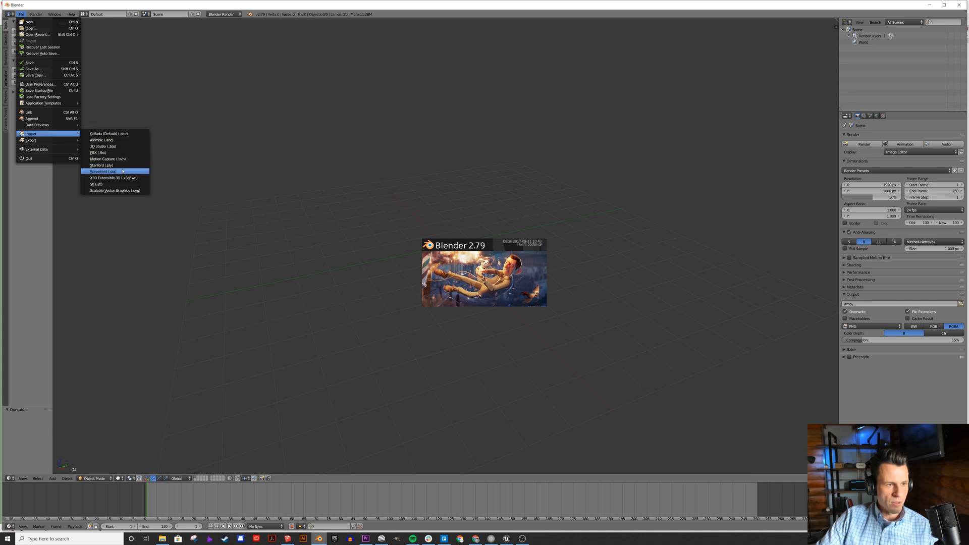
Step: Import the Burj OBJ file from the Desktop as a Wavefront (.obj)
left_click(102, 171)
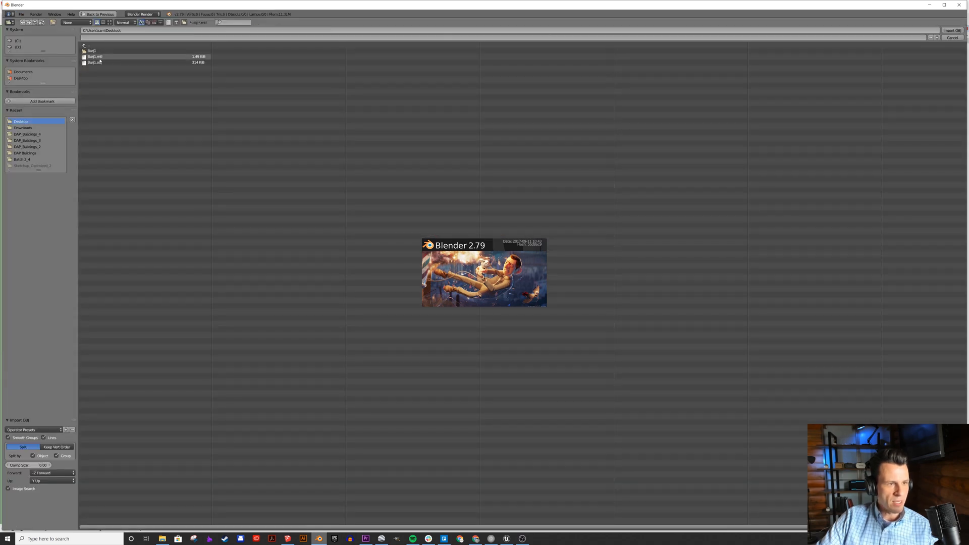
left_click(952, 29)
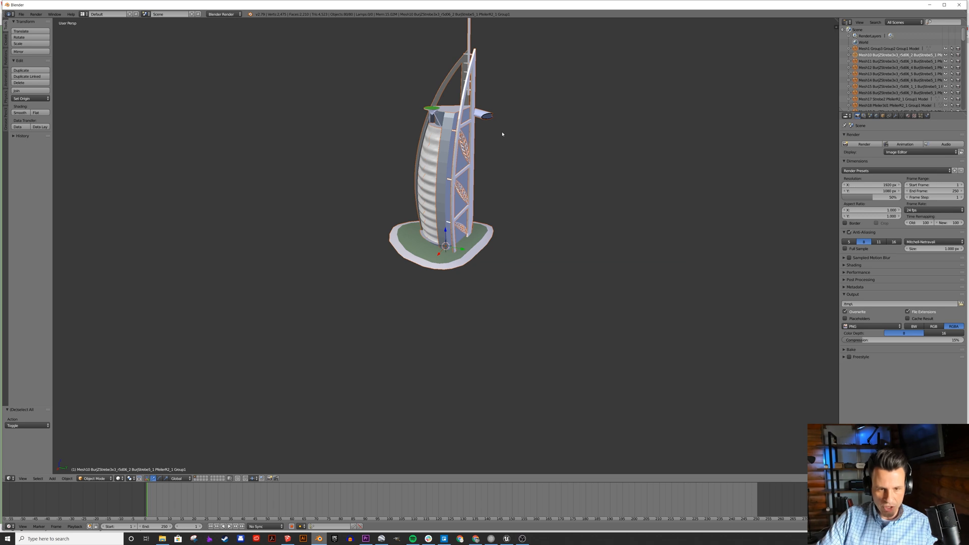
mouse_move(679, 90)
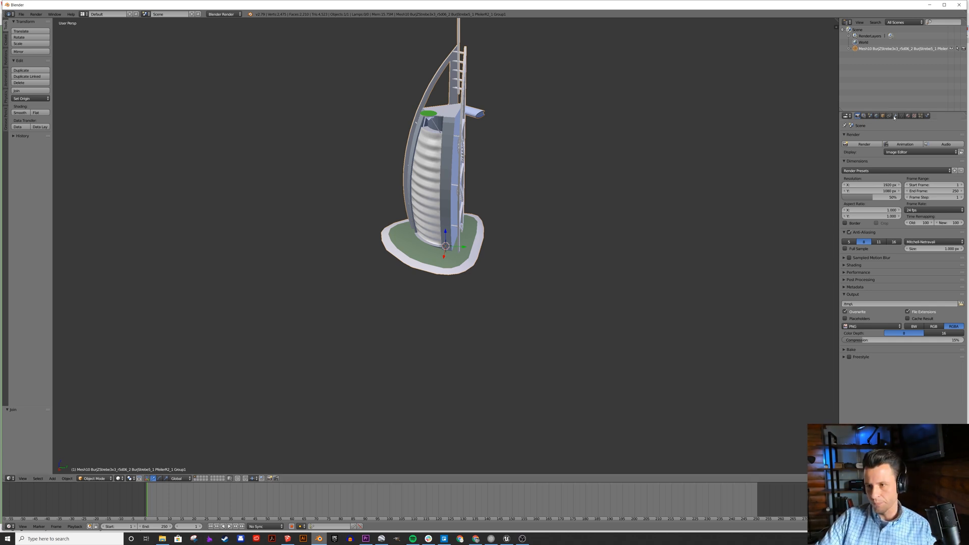
Step: Add a second UV map named BAKED in the tower's mesh data settings
left_click(902, 115)
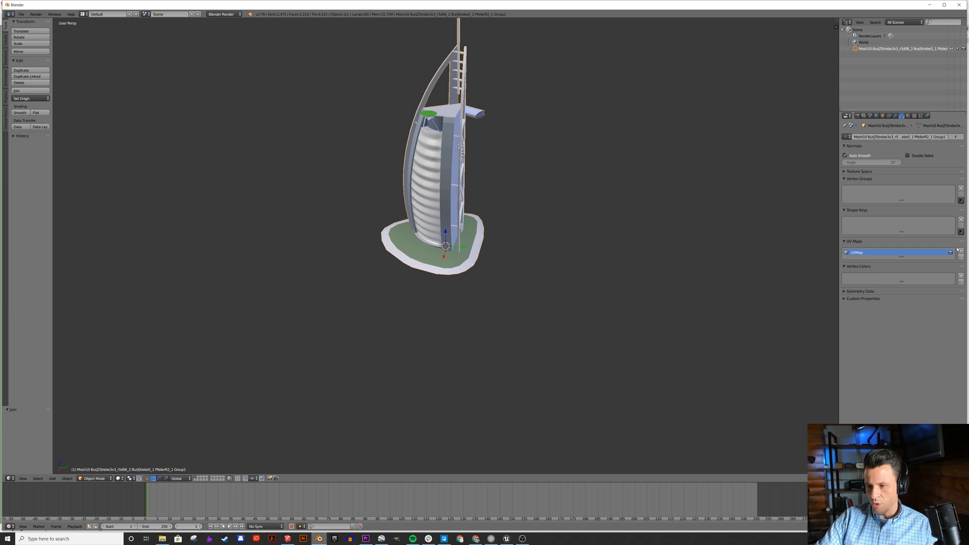
left_click(960, 251)
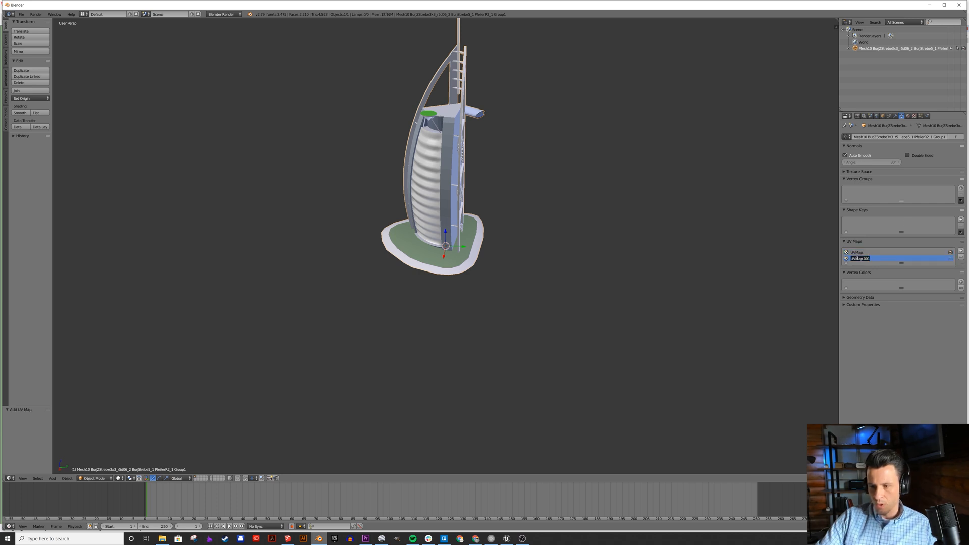
type("BAKED")
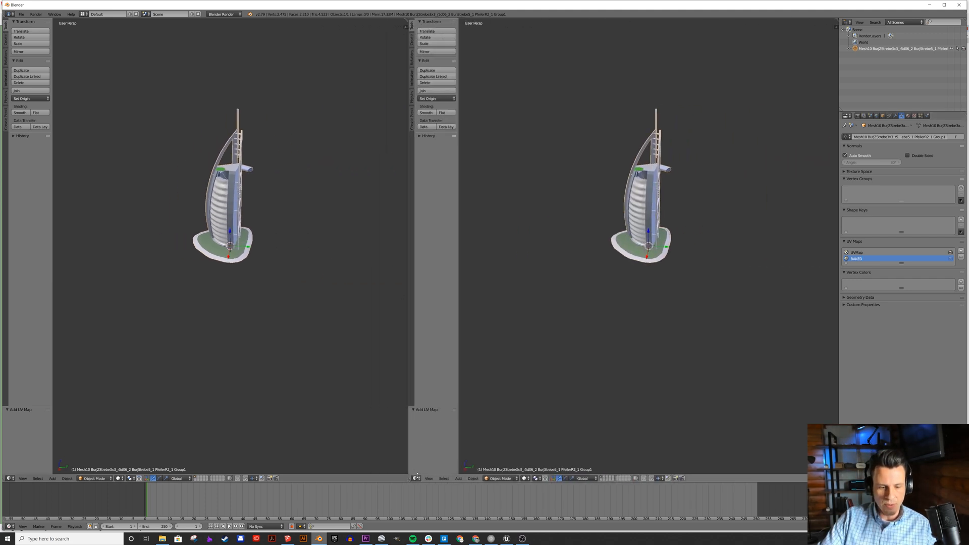
Step: Switch the second view area to the UV/Image Editor
left_click(415, 479)
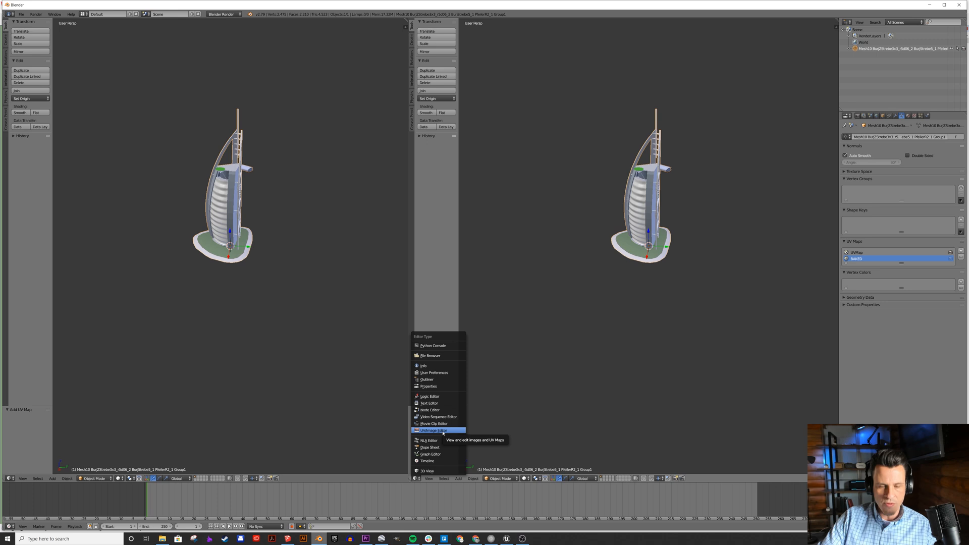
left_click(434, 431)
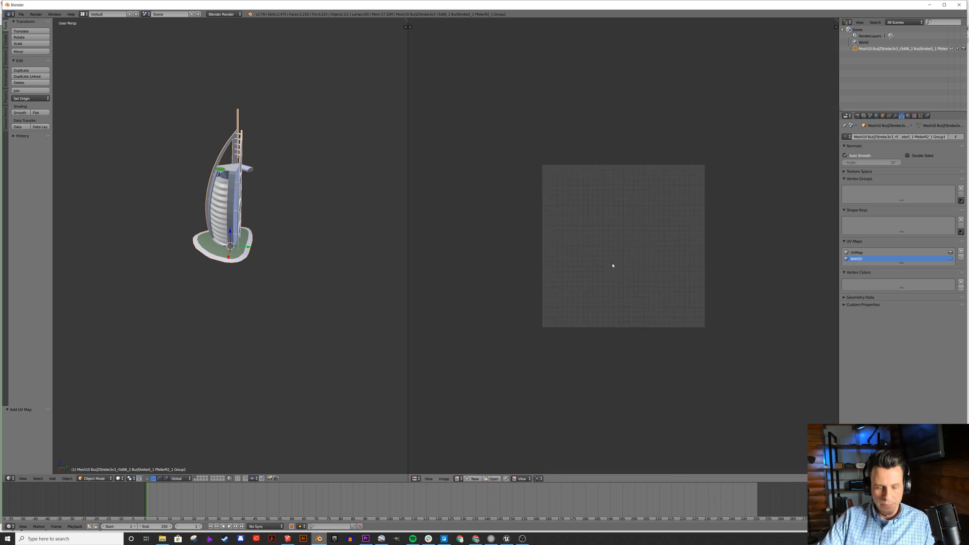
mouse_move(209, 273)
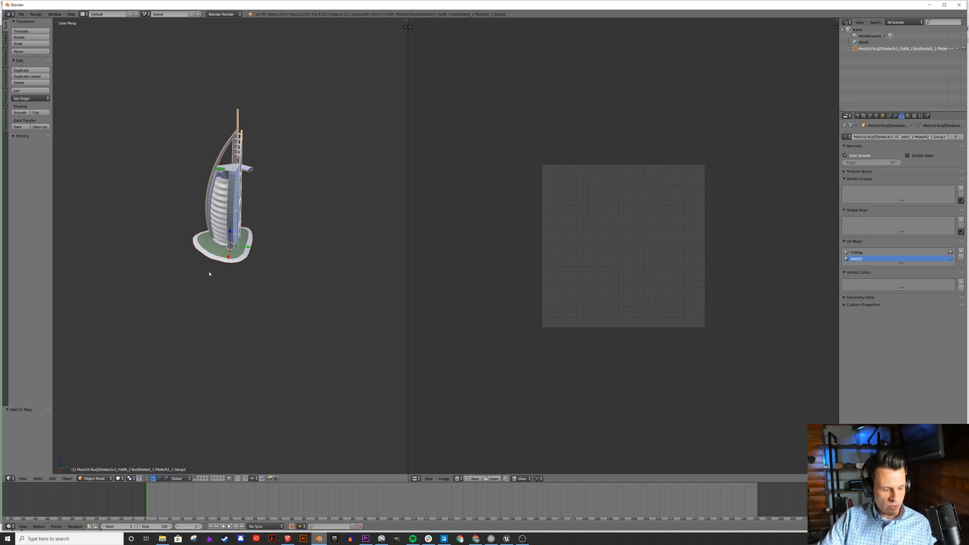
mouse_move(252, 203)
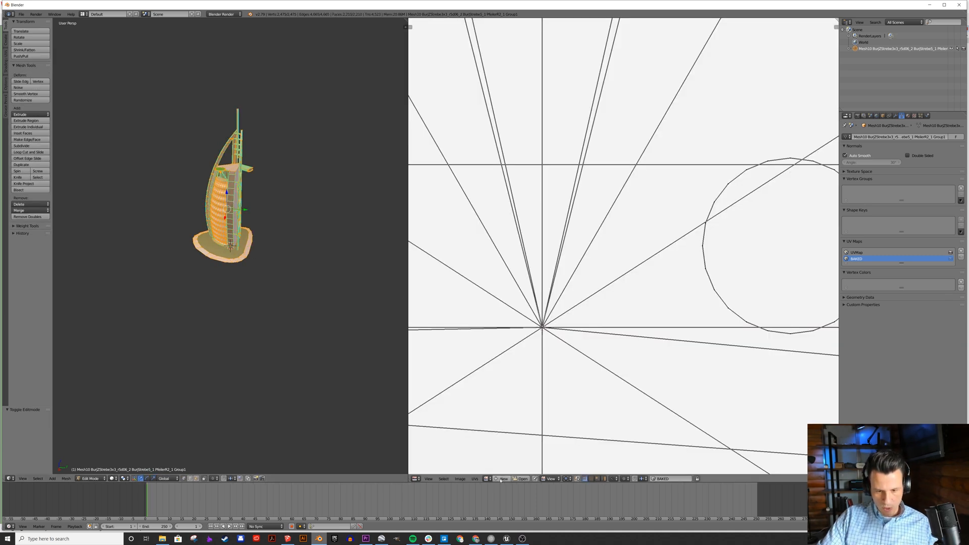
Step: Create a new blank bake image and Smart UV Project the tower onto the BAKED map
left_click(503, 478)
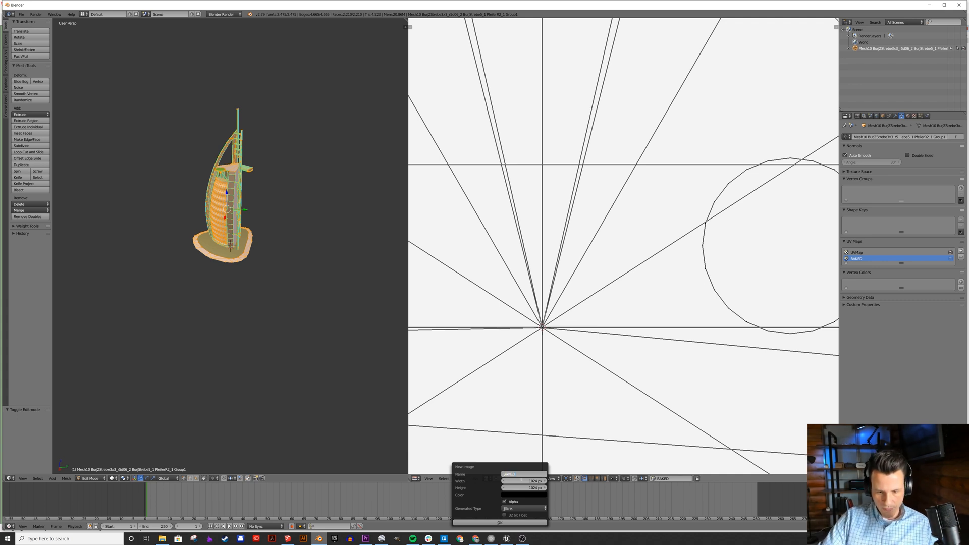
left_click(524, 480)
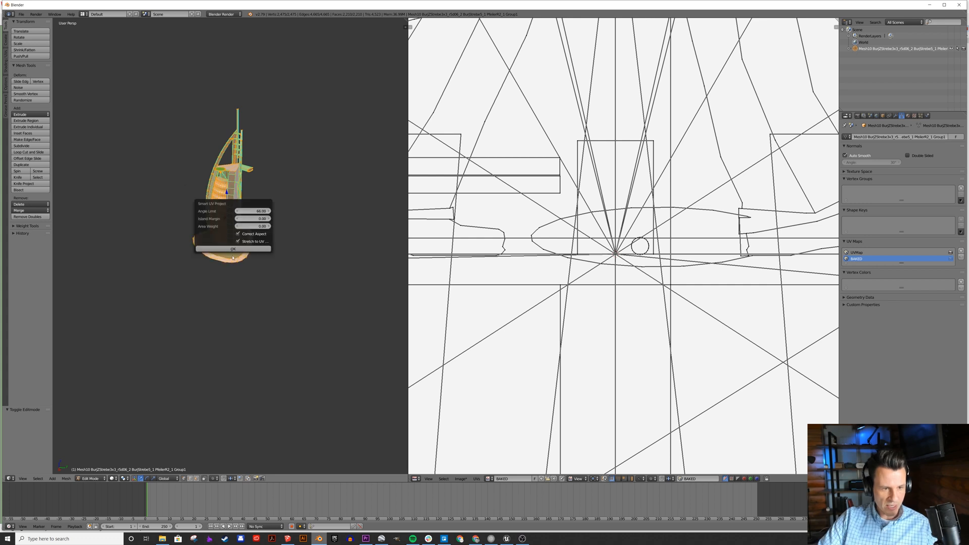
left_click(233, 248)
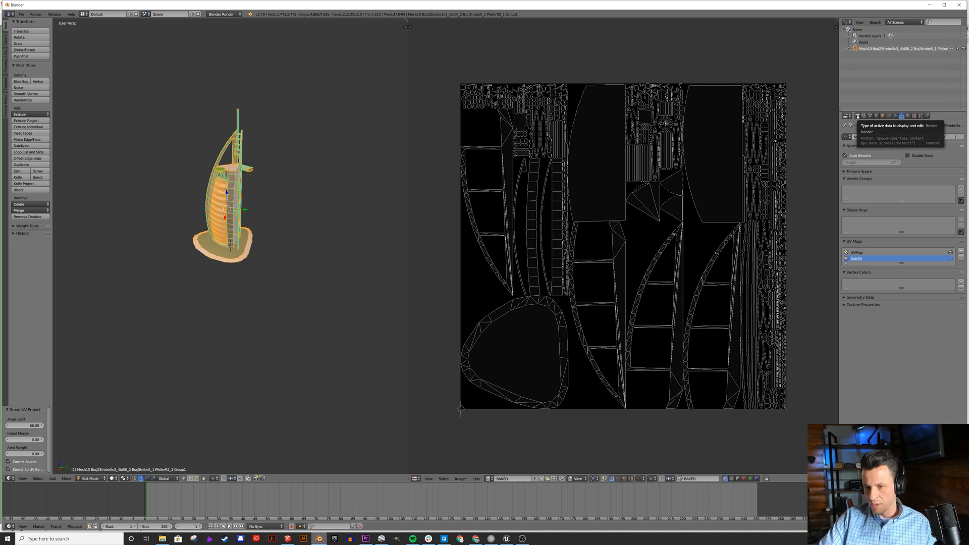
Step: Set Bake Mode to Textures and bake the tower's textures onto the image
left_click(858, 115)
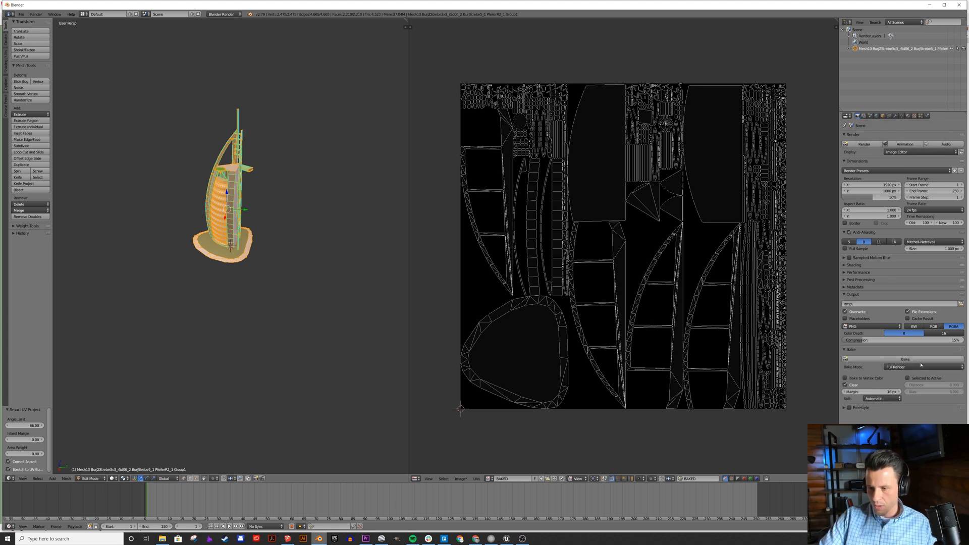
left_click(905, 367)
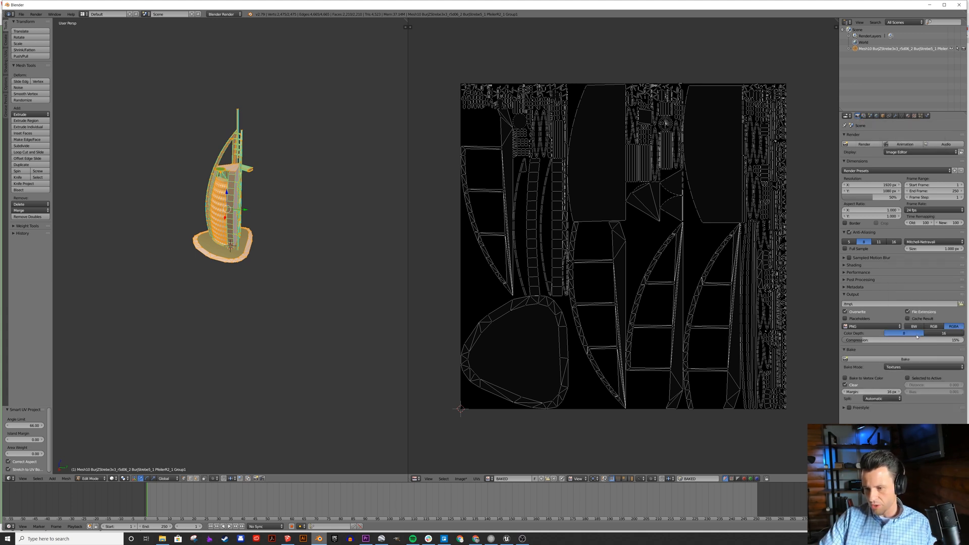
left_click(905, 360)
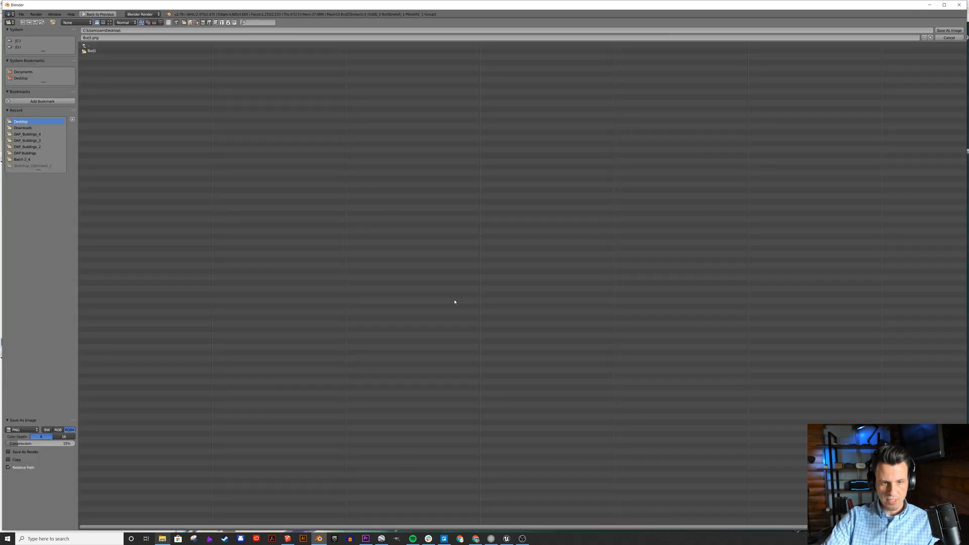
Step: Save the baked image to the Desktop as Burj1.png
left_click(90, 50)
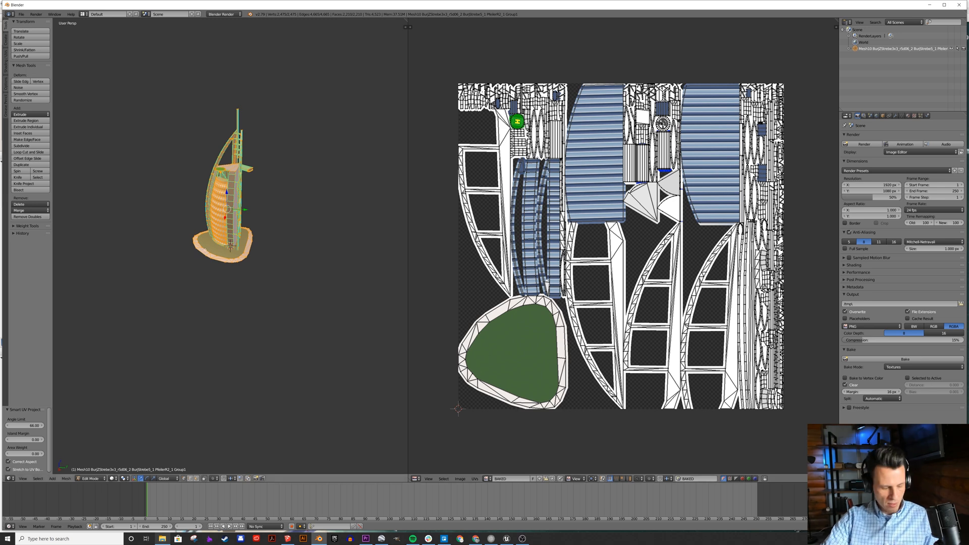
mouse_move(290, 222)
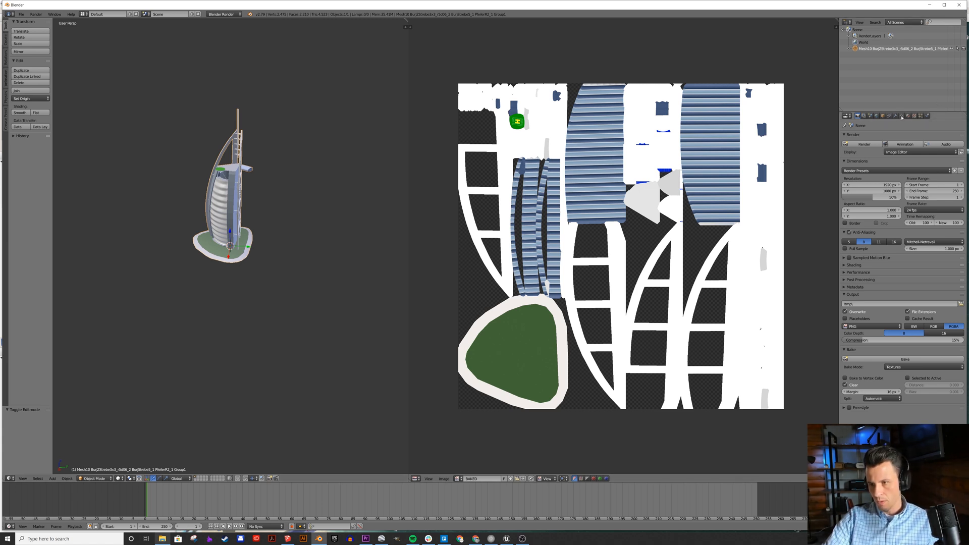
Step: Remove the tower's original material slots in the Material settings
left_click(902, 115)
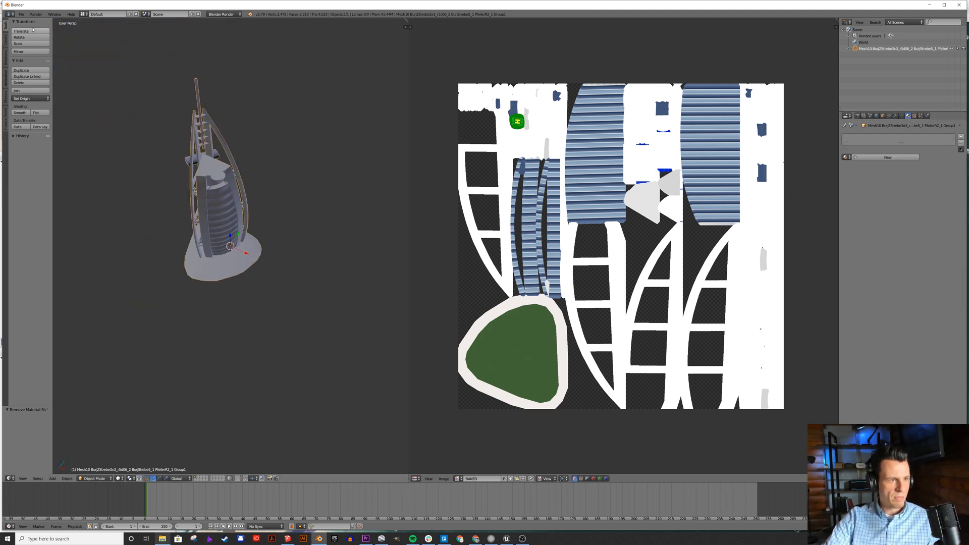
Step: Export the baked tower as an FBX file to the Desktop
left_click(21, 15)
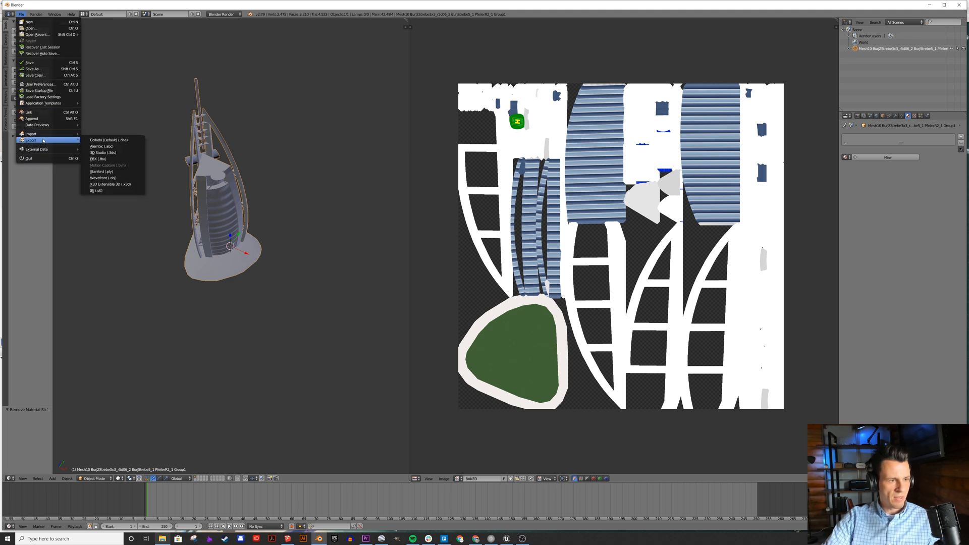
left_click(99, 158)
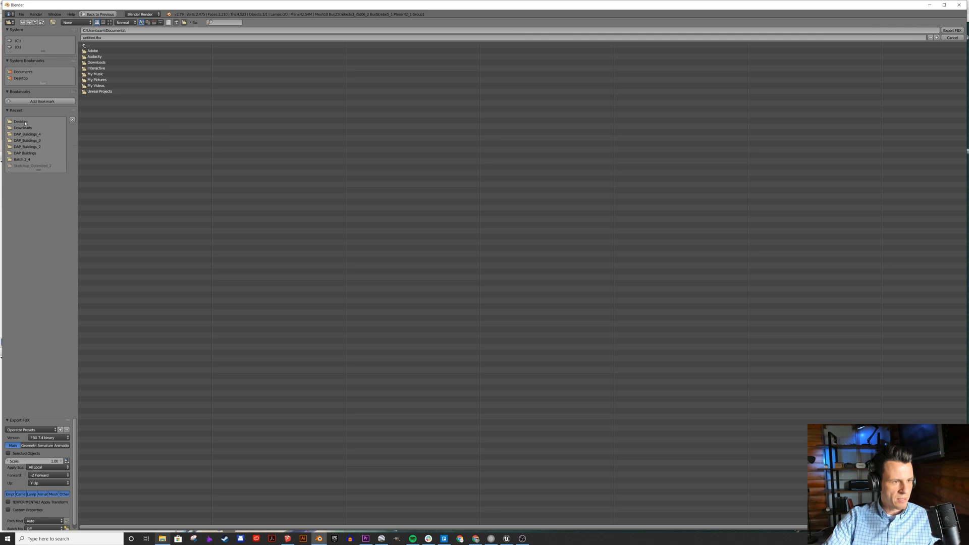
left_click(20, 120)
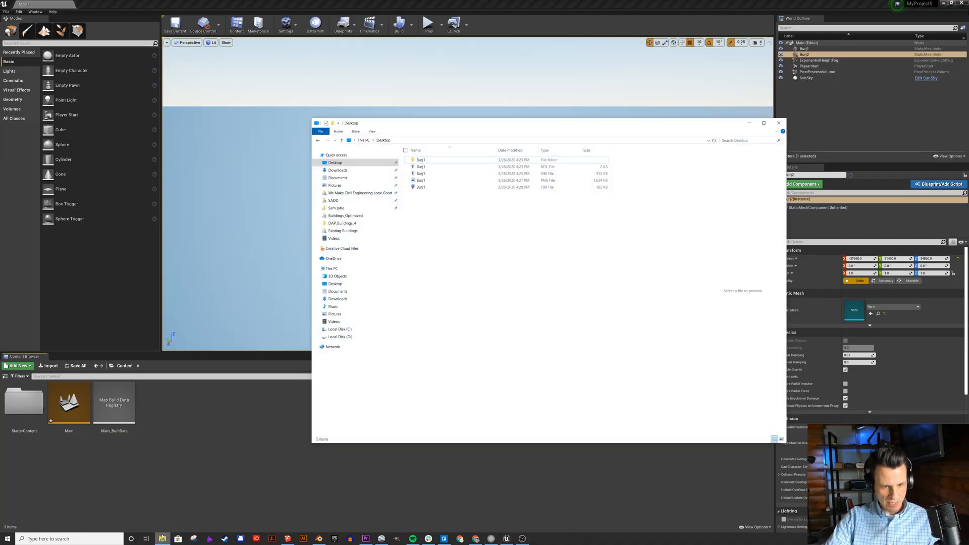
Step: Import the Burj1 PNG and FBX into the Content Browser and dismiss the warnings log
left_click(421, 188)
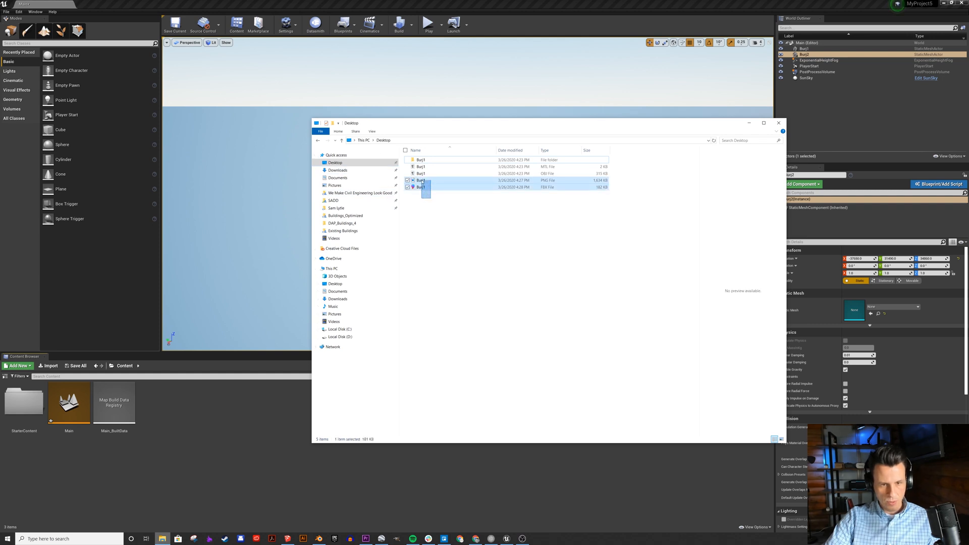
left_click(422, 180)
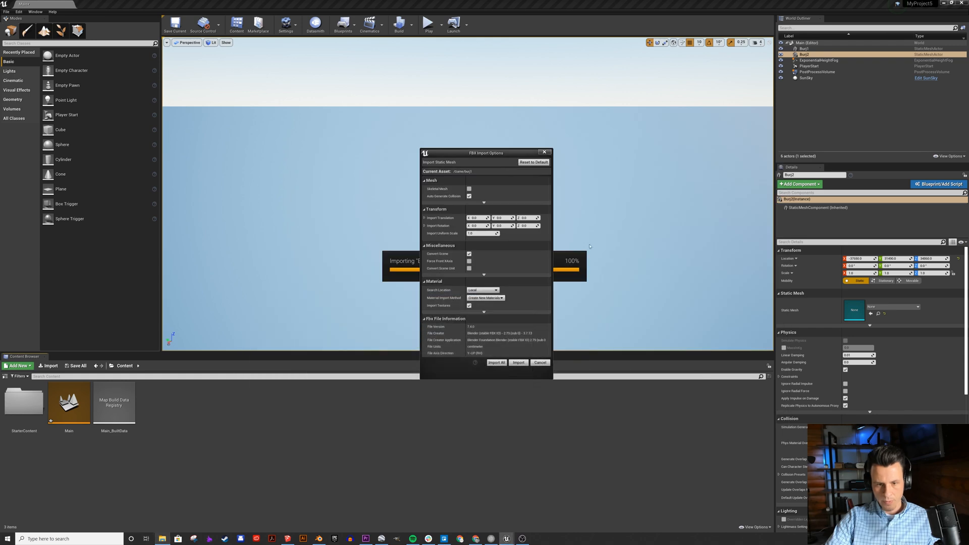
left_click(518, 363)
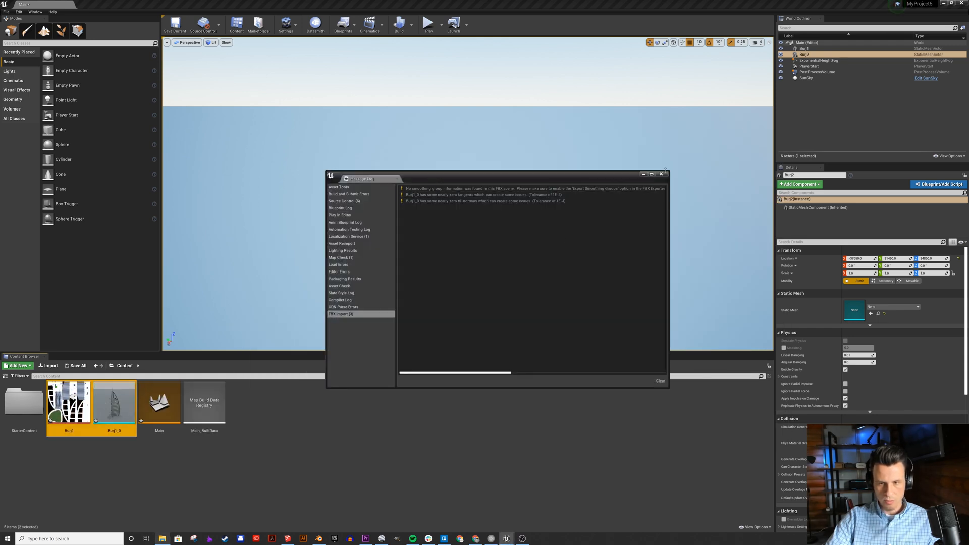
left_click(665, 174)
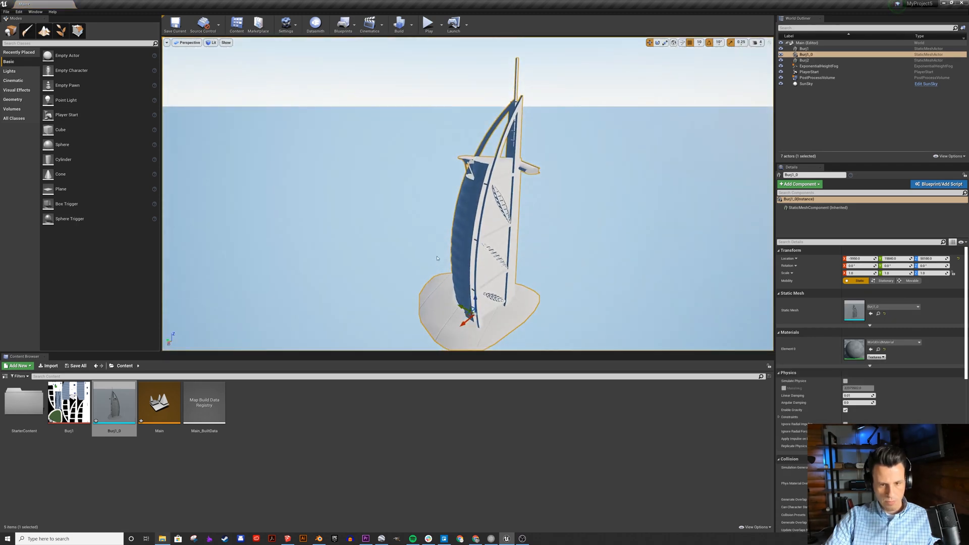
mouse_move(69, 402)
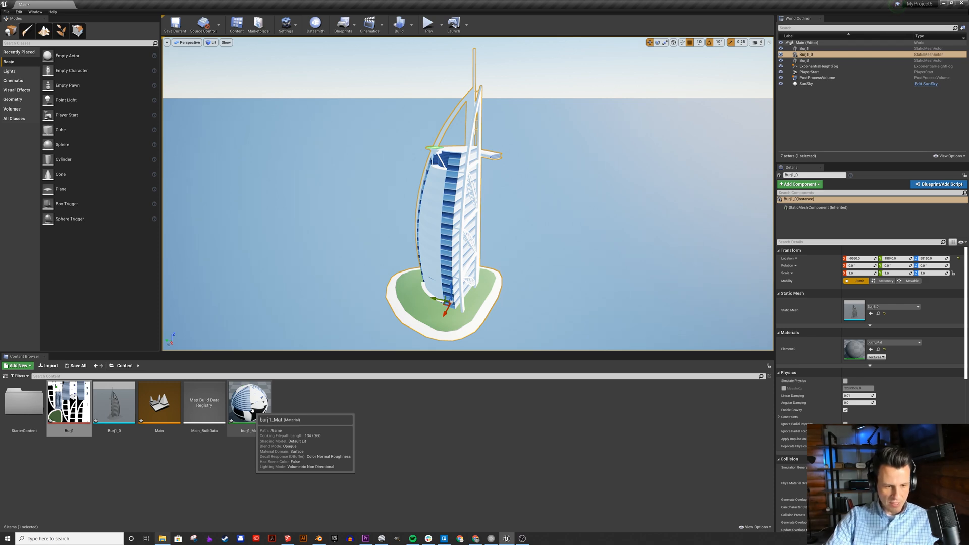
Step: Edit the burj1_Mat material and keep its changes when closing the editor
double_click(249, 403)
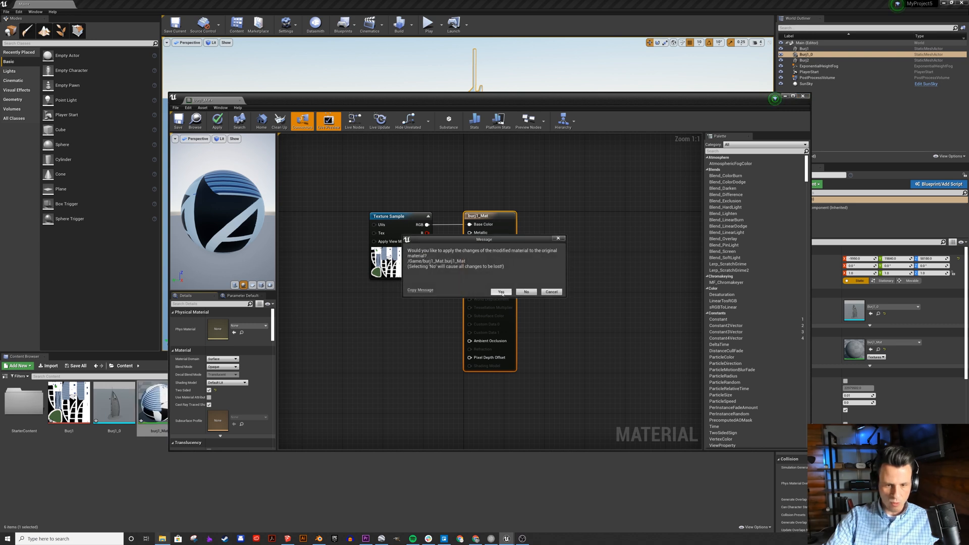
left_click(501, 291)
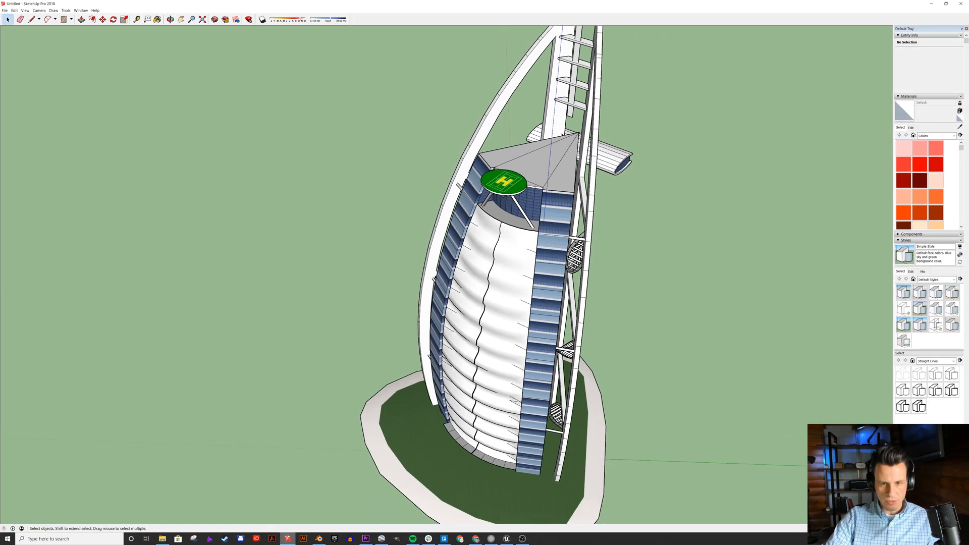
Step: Start a 3D Model export of the tower named Burj2
left_click(5, 10)
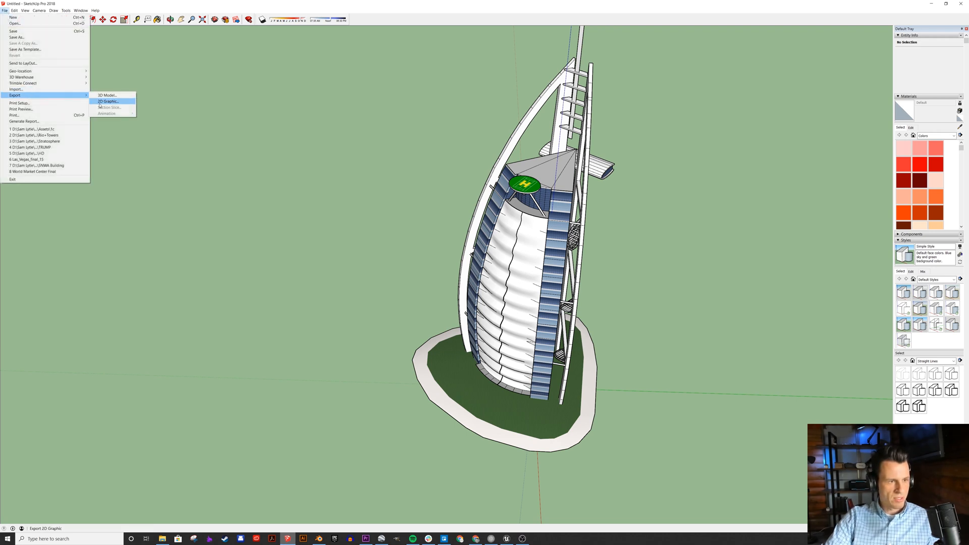
left_click(107, 95)
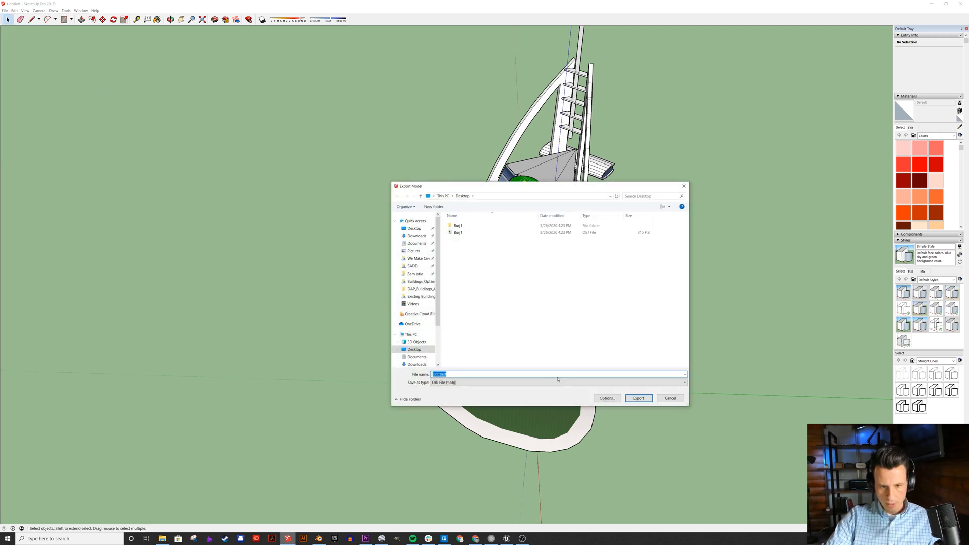
type("Burj2")
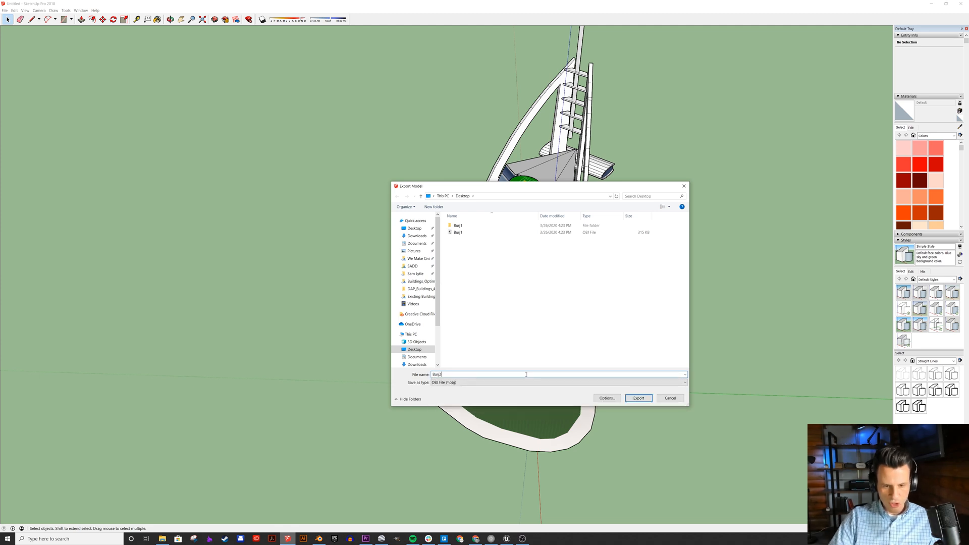
Step: Disable Export texture maps in the OBJ options and export Burj2 to the Desktop
left_click(607, 398)
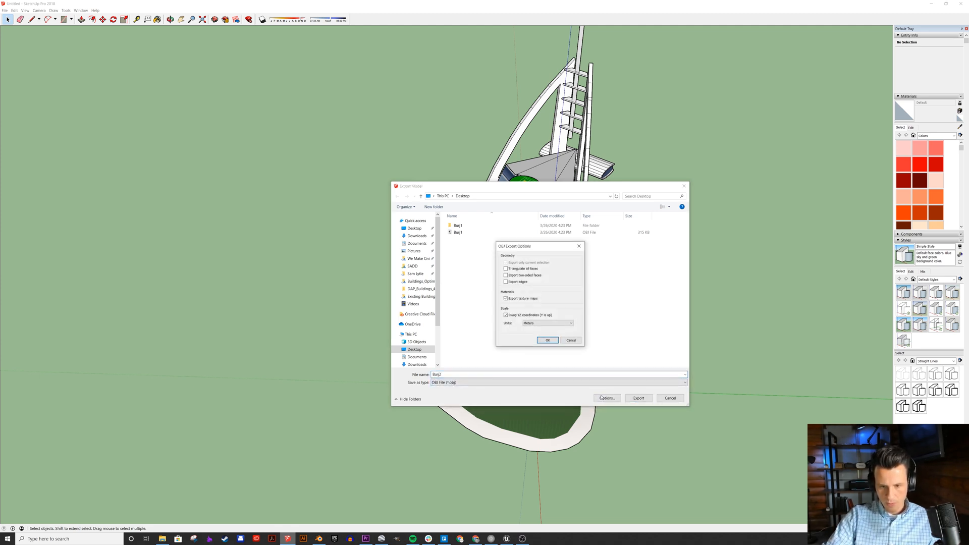
left_click(506, 299)
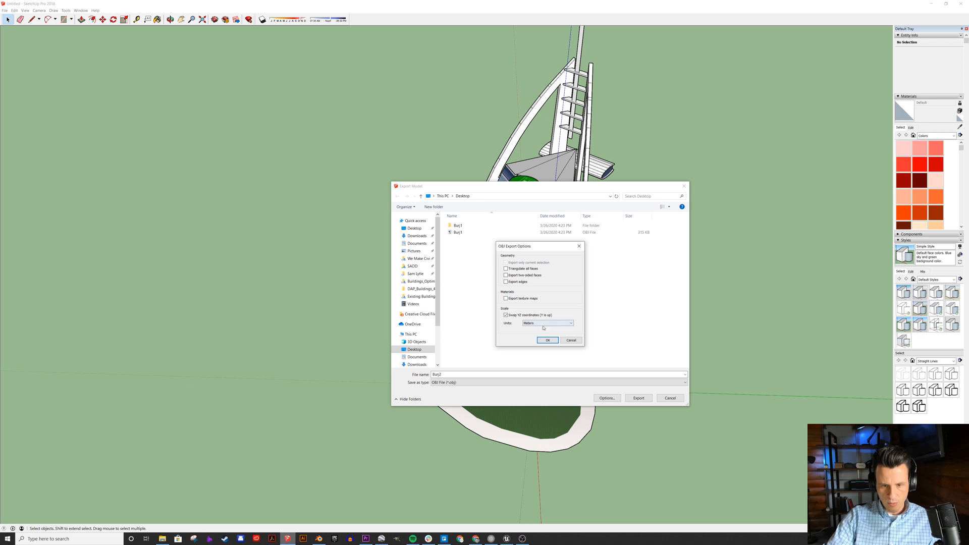
left_click(546, 340)
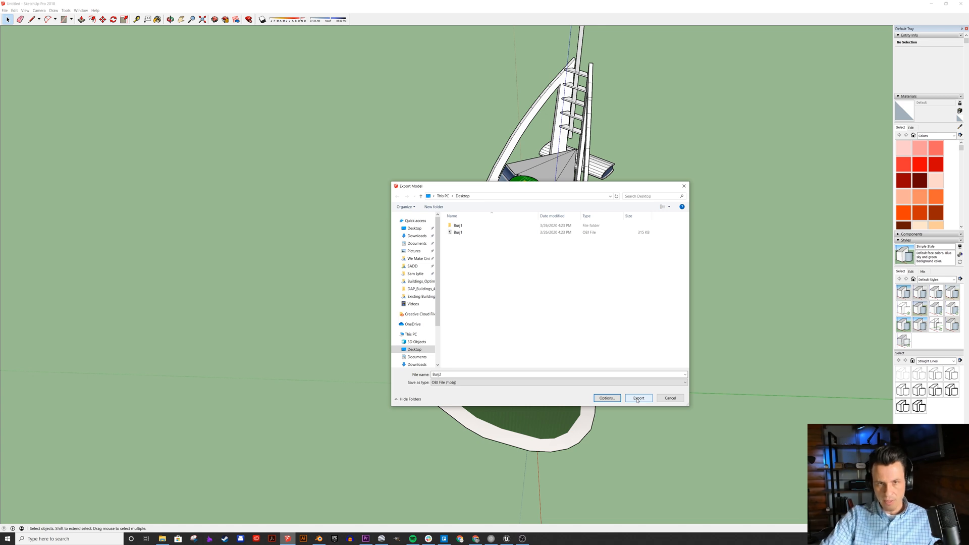
left_click(638, 398)
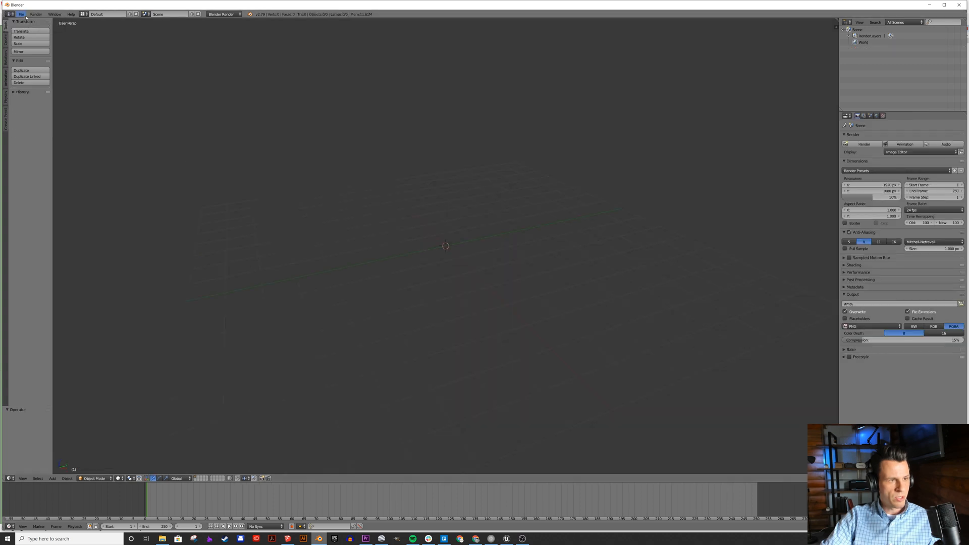
Step: Import Burj2.obj from the Desktop as a Wavefront OBJ
left_click(21, 14)
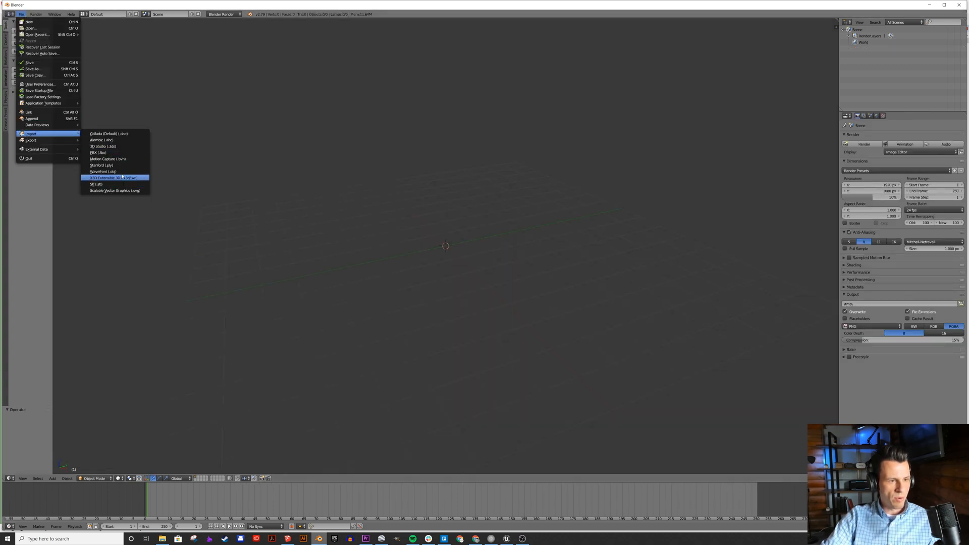
left_click(103, 172)
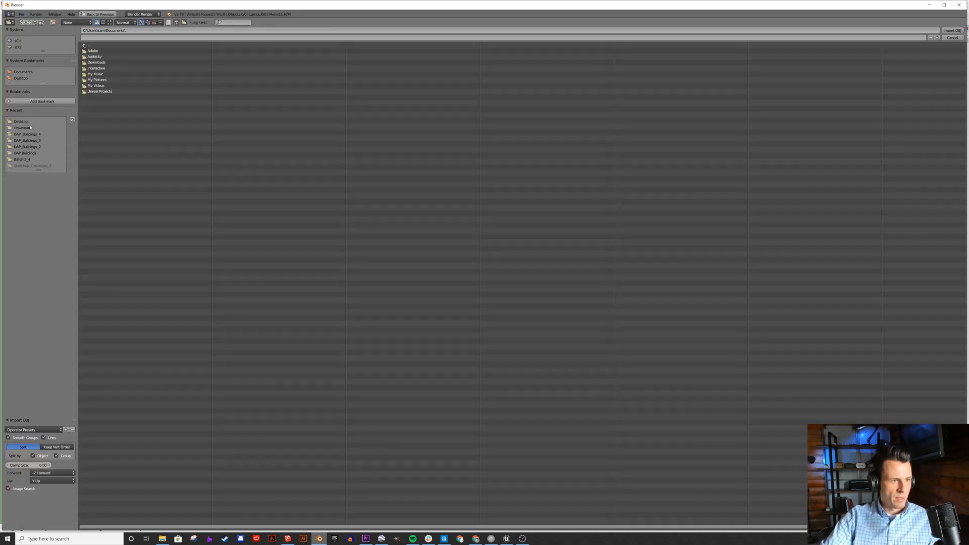
left_click(20, 120)
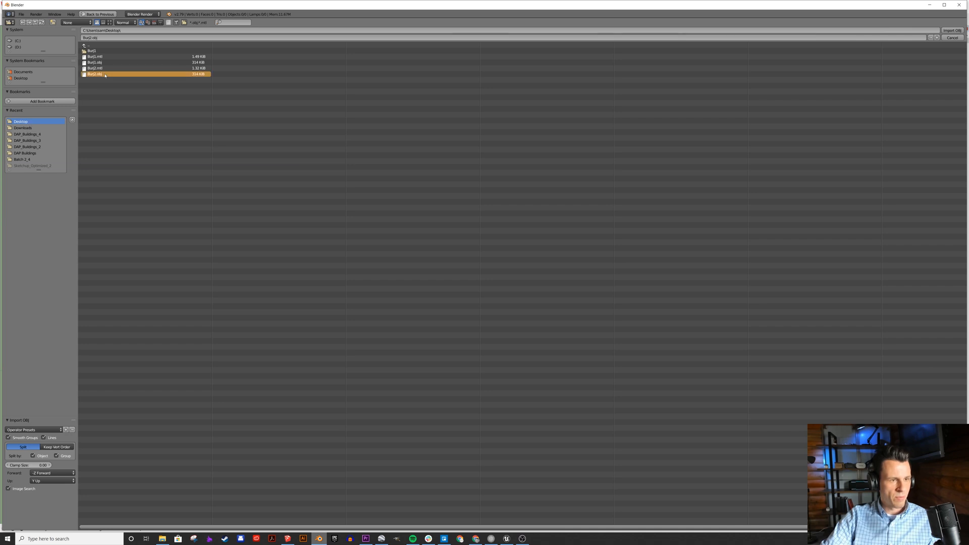
left_click(952, 29)
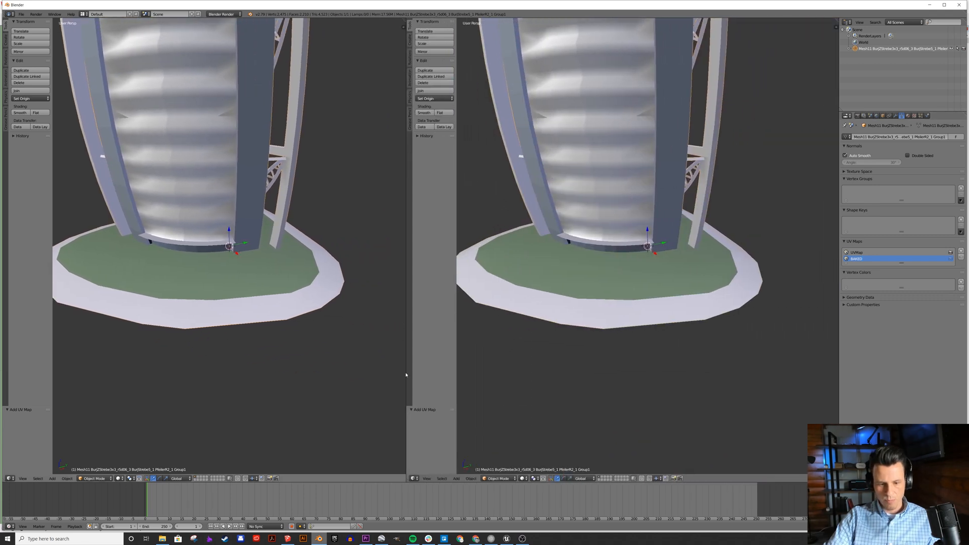
Step: Make the right view a UV/Image Editor and create a new blank image named BAKED in Edit Mode
left_click(413, 478)
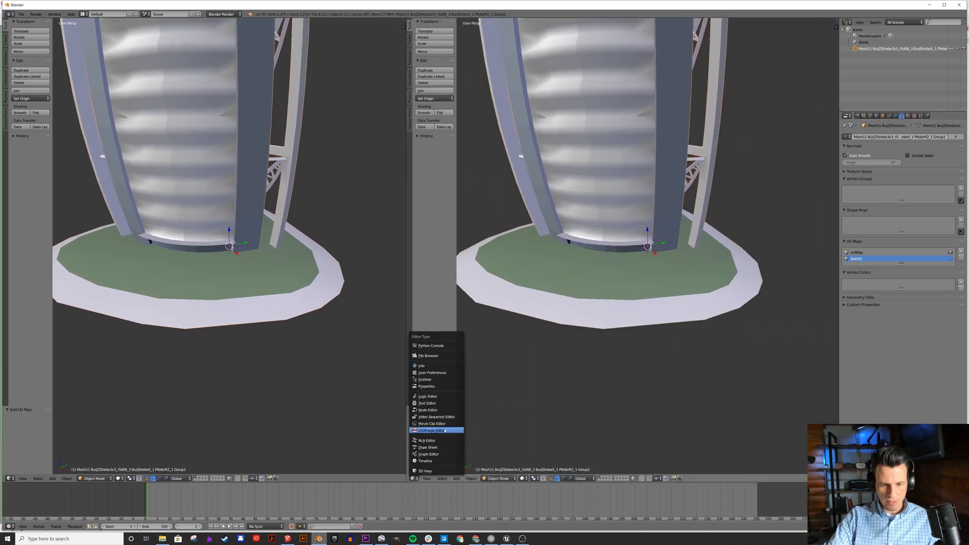
left_click(433, 430)
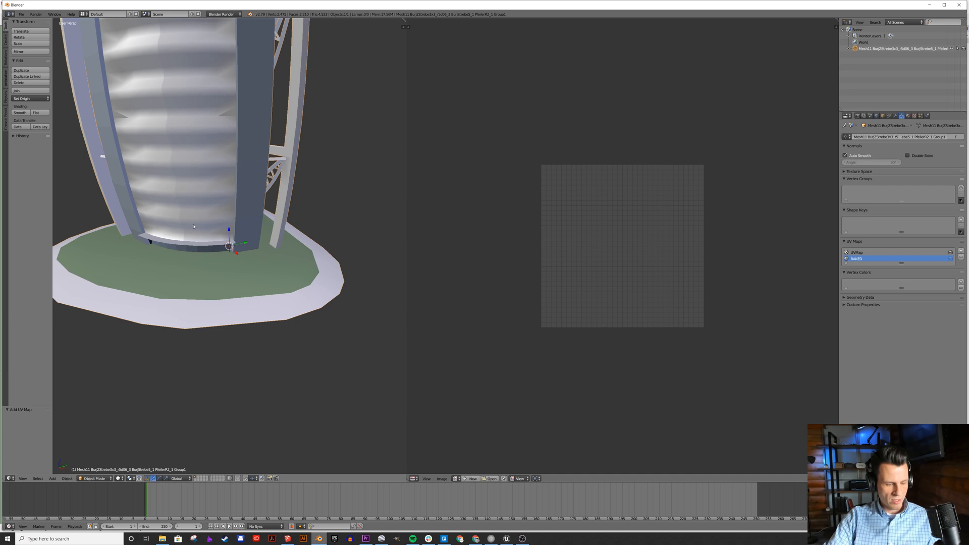
key("Tab")
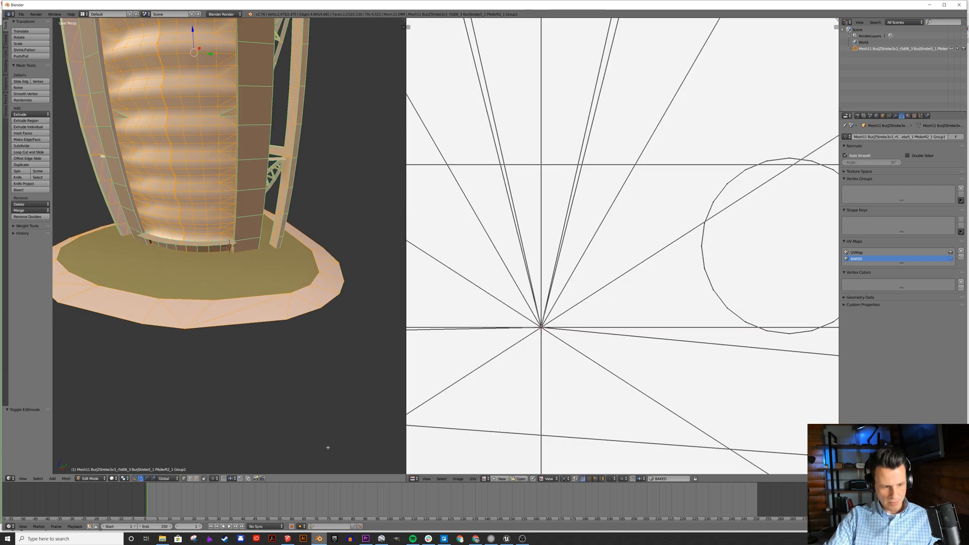
left_click(502, 479)
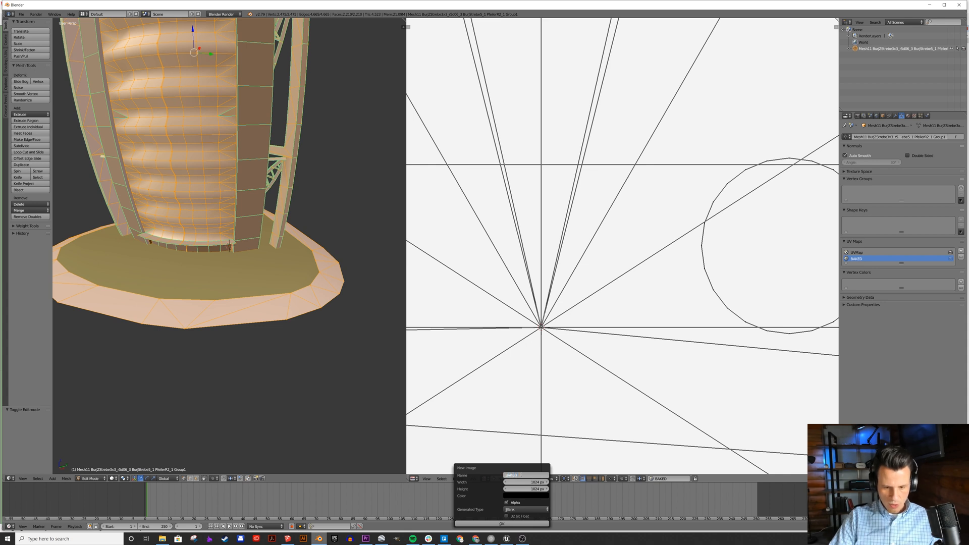
left_click(501, 524)
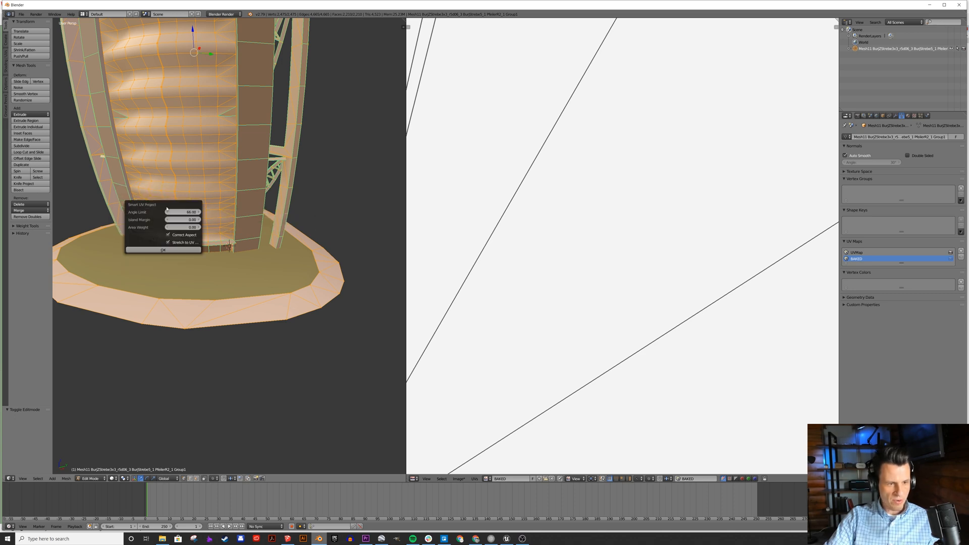
Step: Unwrap the tower with Smart UV Project onto the BAKED image
left_click(162, 250)
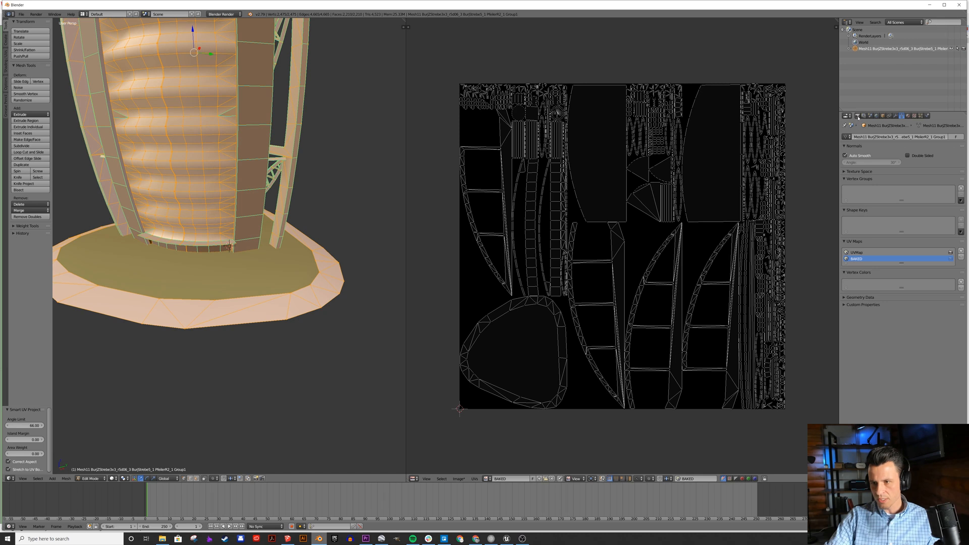
left_click(846, 116)
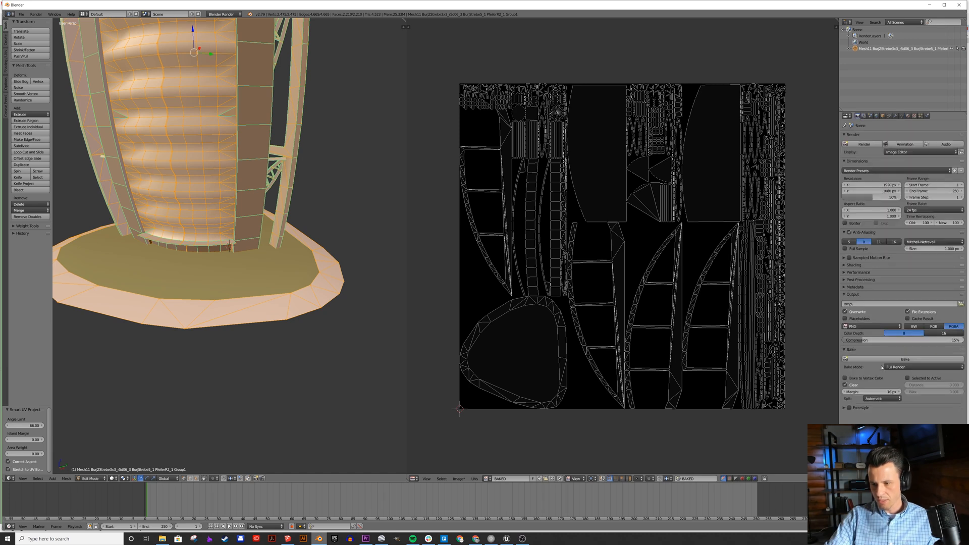
Step: Set Bake Mode to Textures, bake into the BAKED image and return to Object Mode
left_click(902, 367)
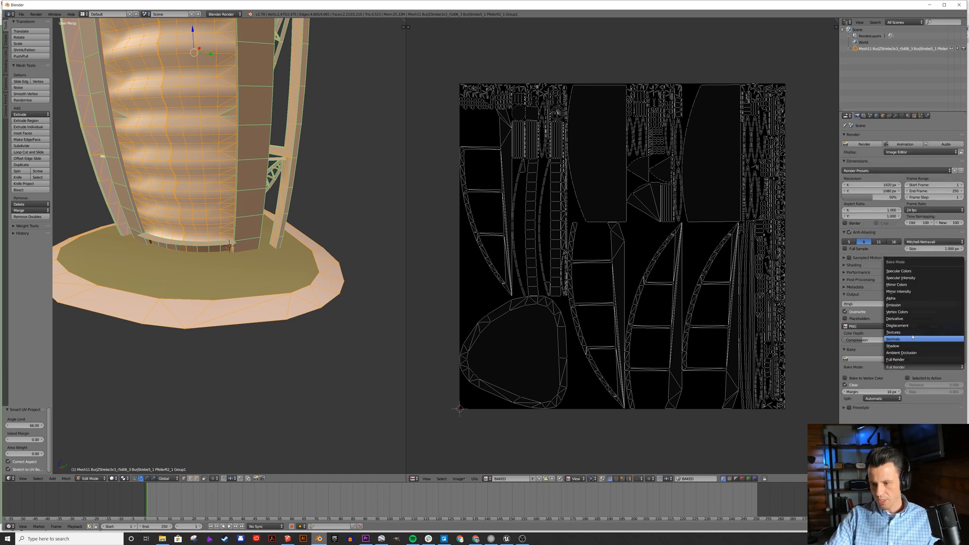
left_click(894, 332)
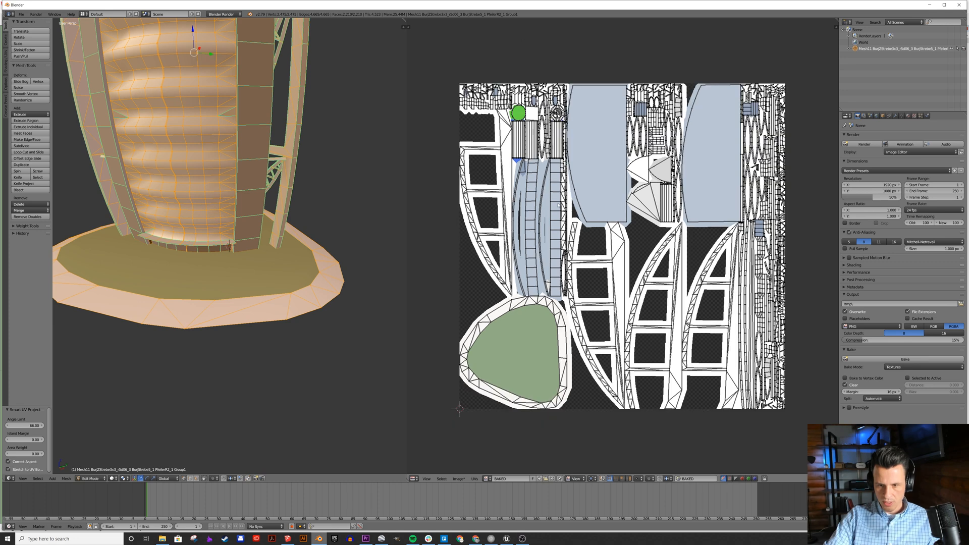
mouse_move(598, 234)
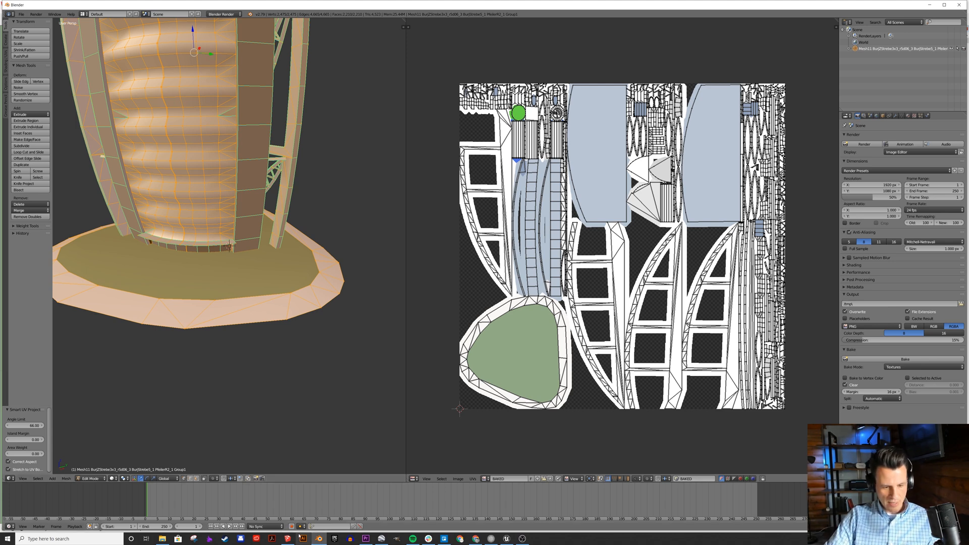
key("Tab")
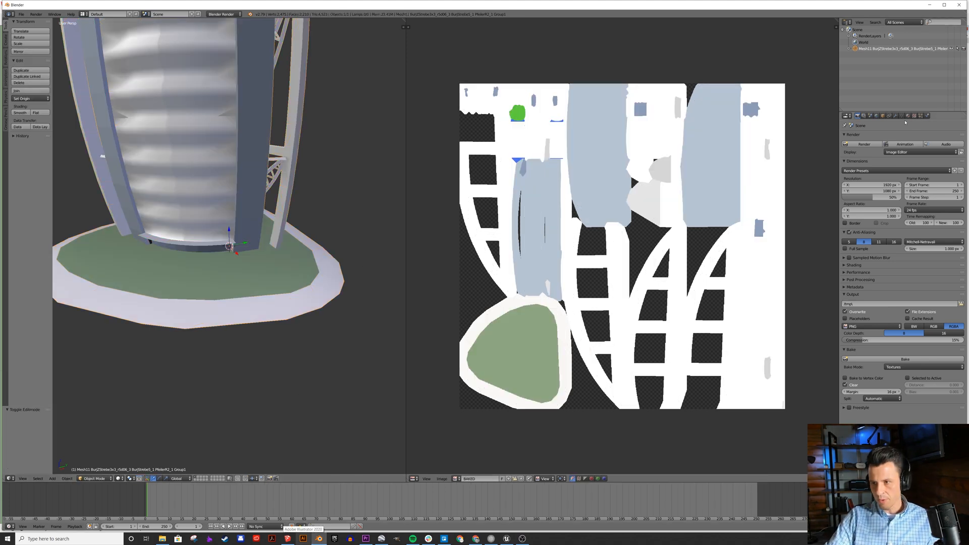
Step: Make UVMap the active UV map and remove the tower's material slots
left_click(881, 115)
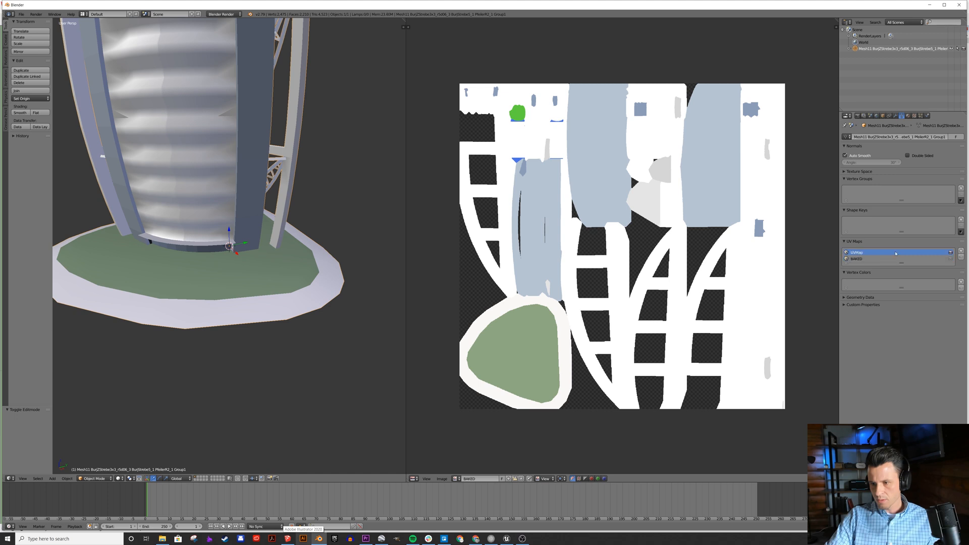
left_click(859, 252)
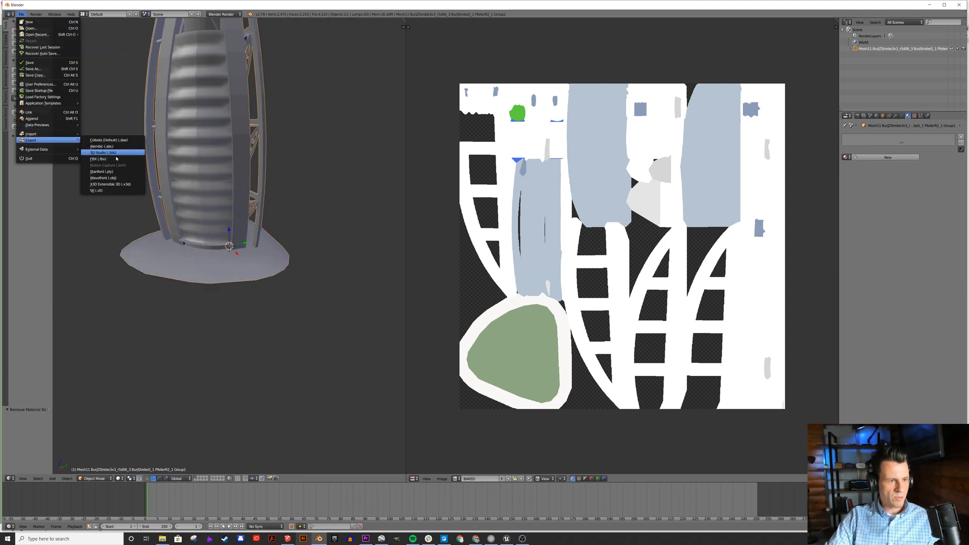
Step: Export the tower as an FBX file to the Desktop
left_click(99, 158)
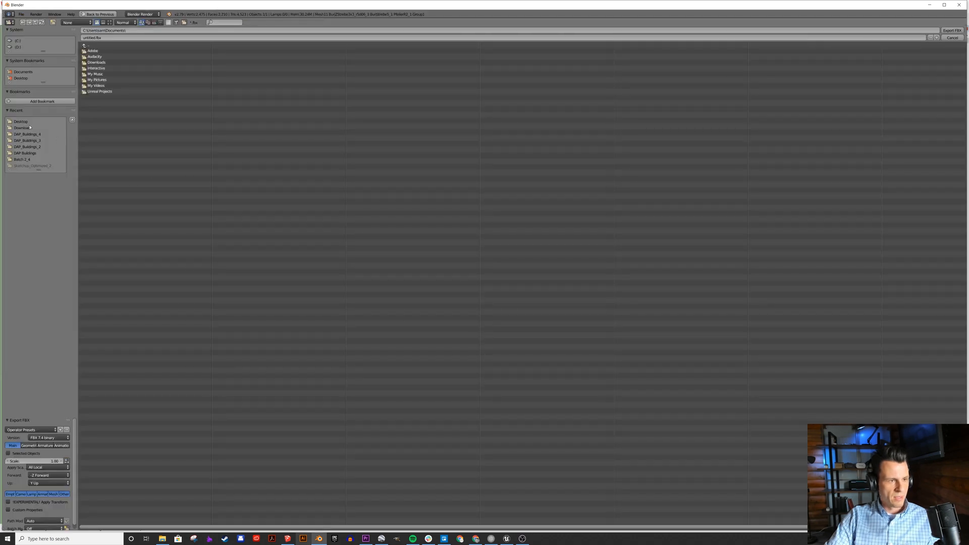
left_click(20, 121)
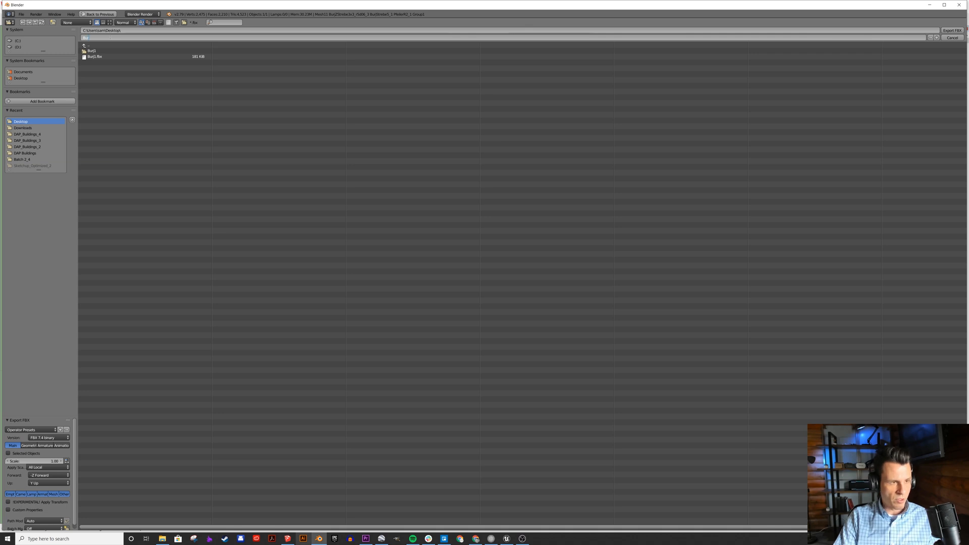
left_click(952, 37)
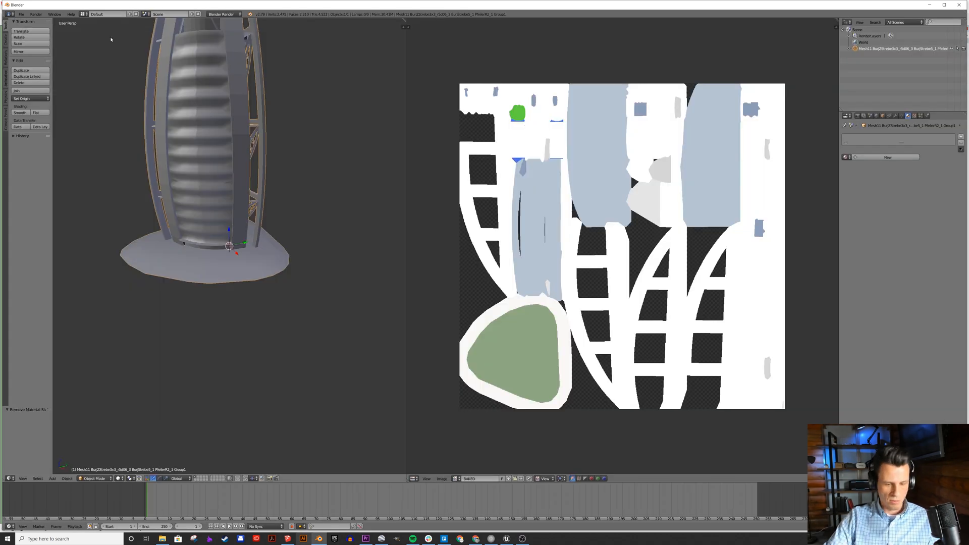
left_click(506, 538)
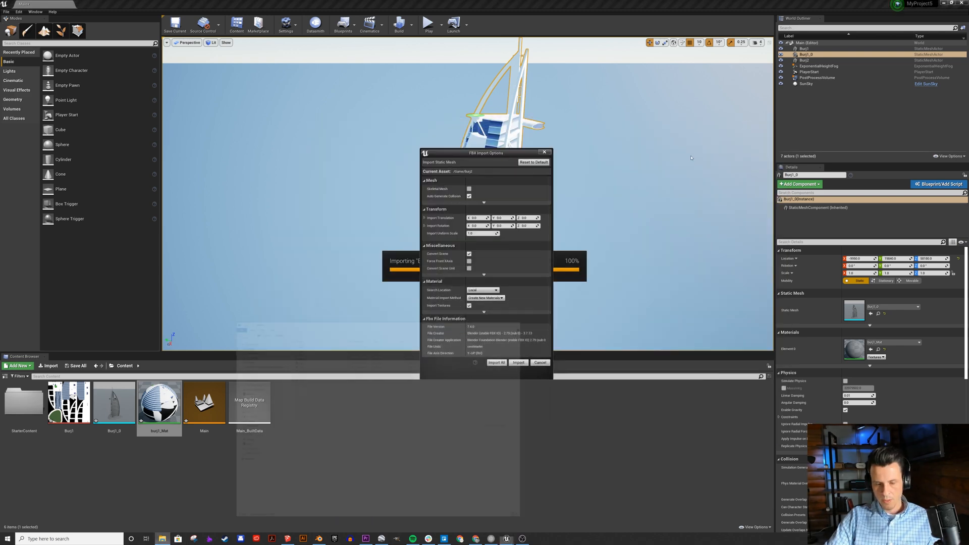
Step: Confirm the FBX Import Options and pick the baked Burj2 texture for the new tower
left_click(497, 362)
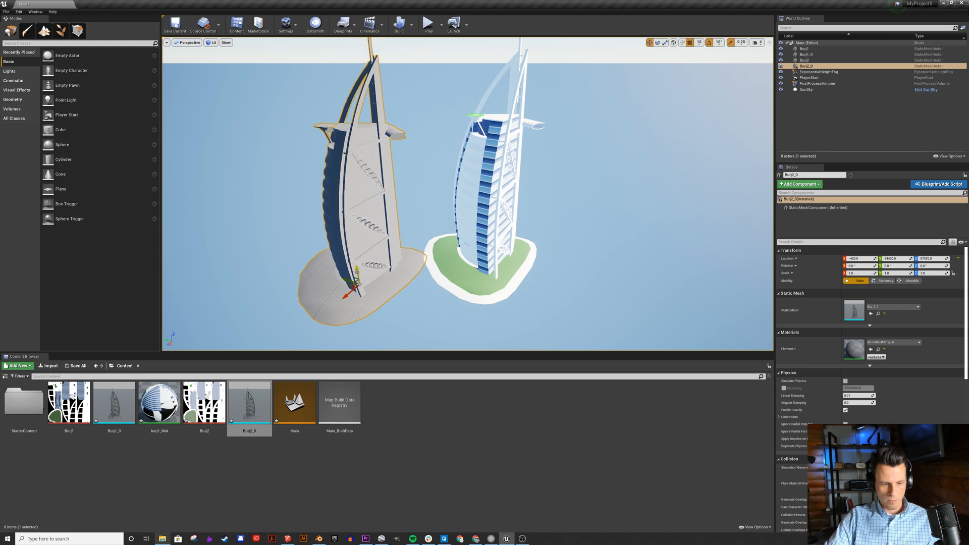
left_click(205, 403)
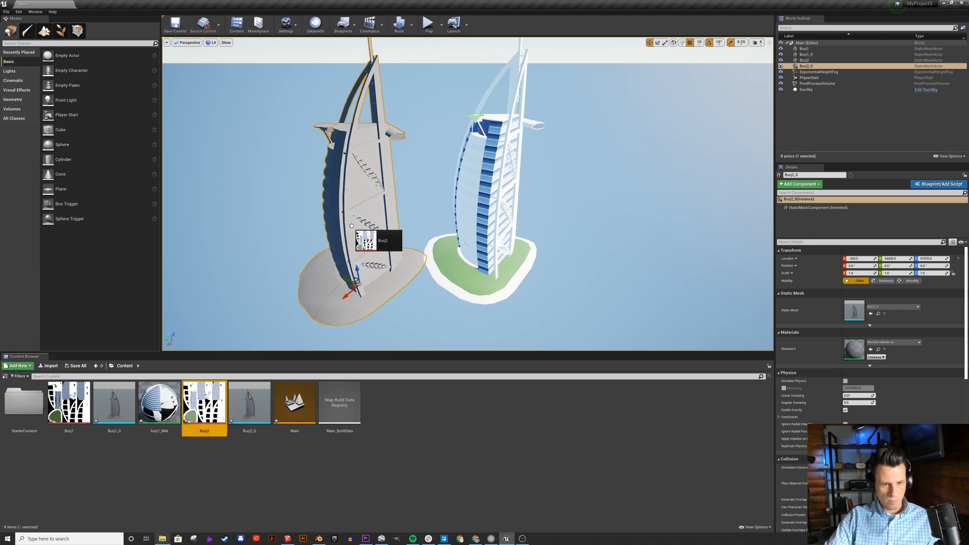